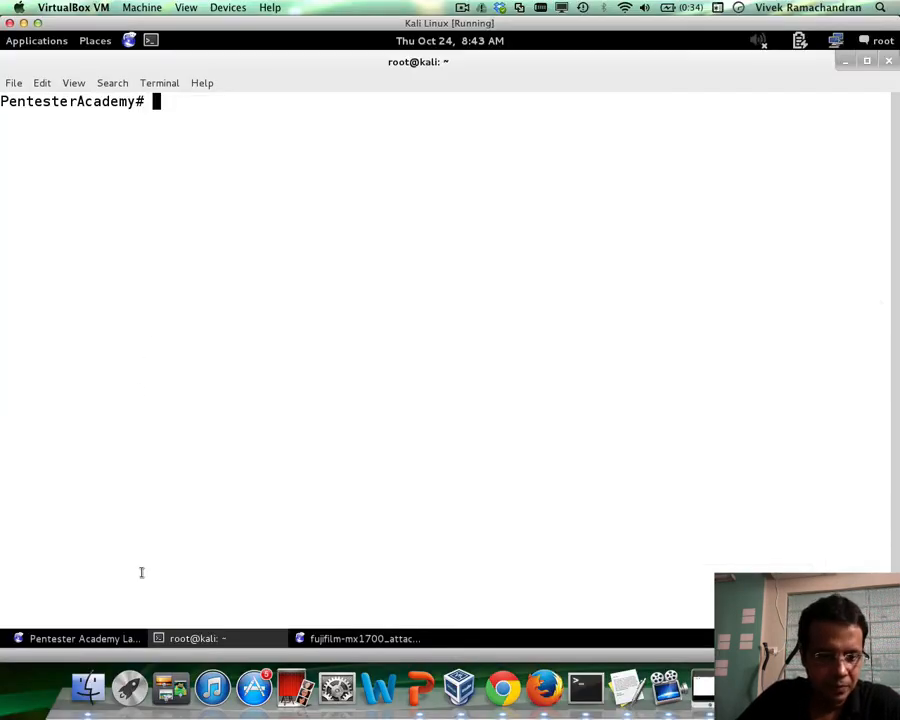
Step: Submit the exif.org fujifilm-mx1700.jpg sample URL in Challenge 19 to fetch its metadata
click(70, 633)
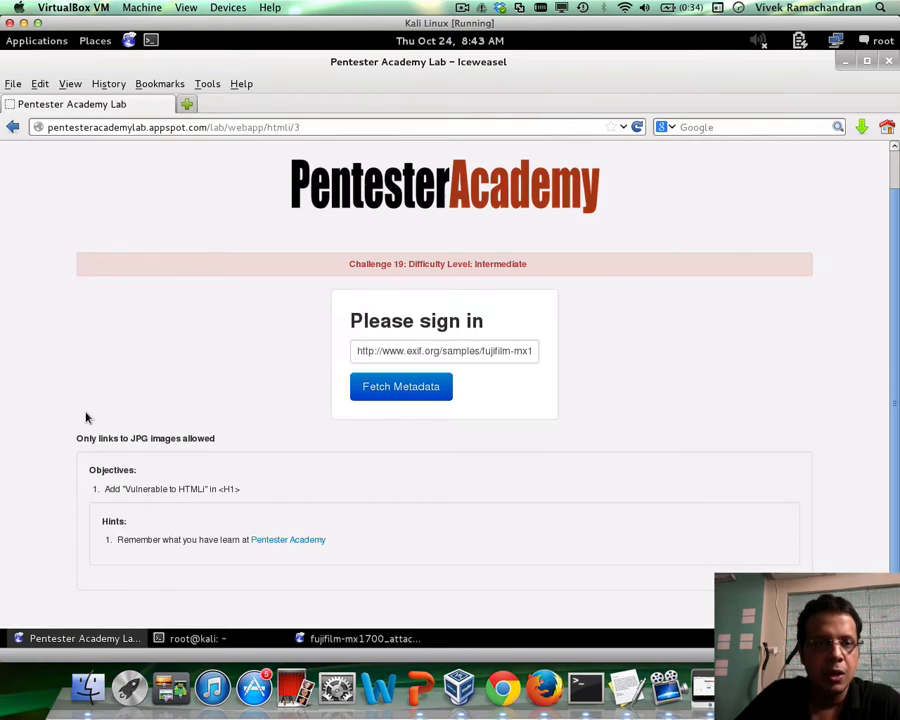
mouse_move(95, 350)
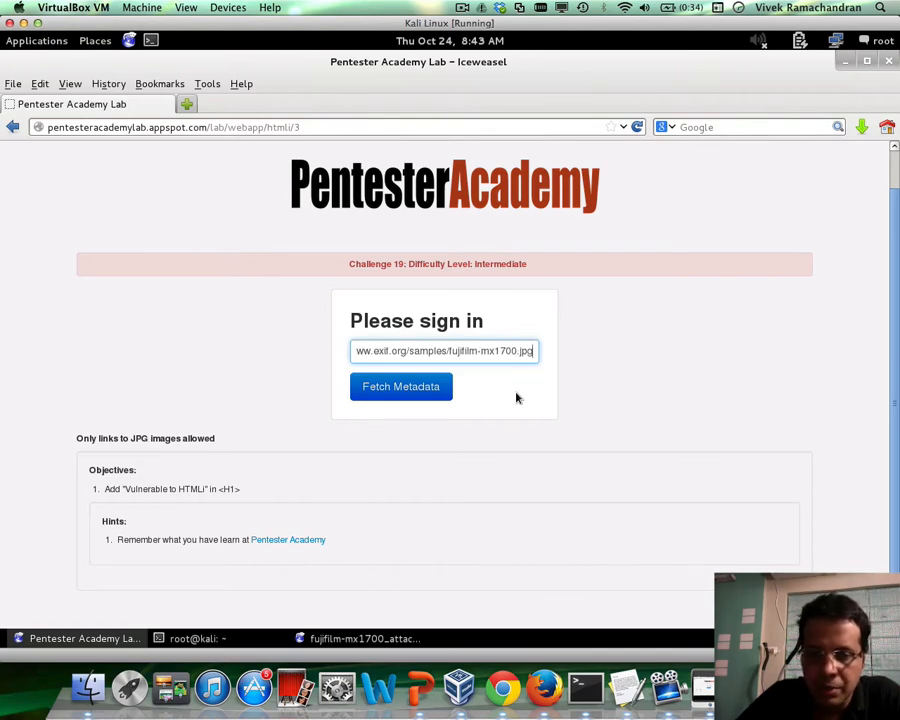
click(401, 386)
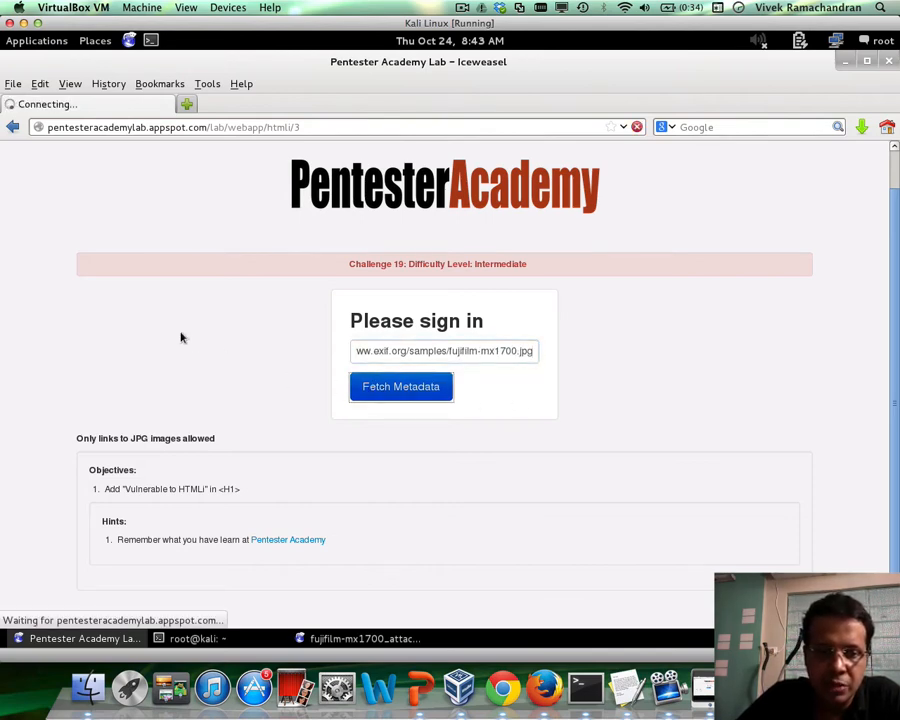
click(401, 386)
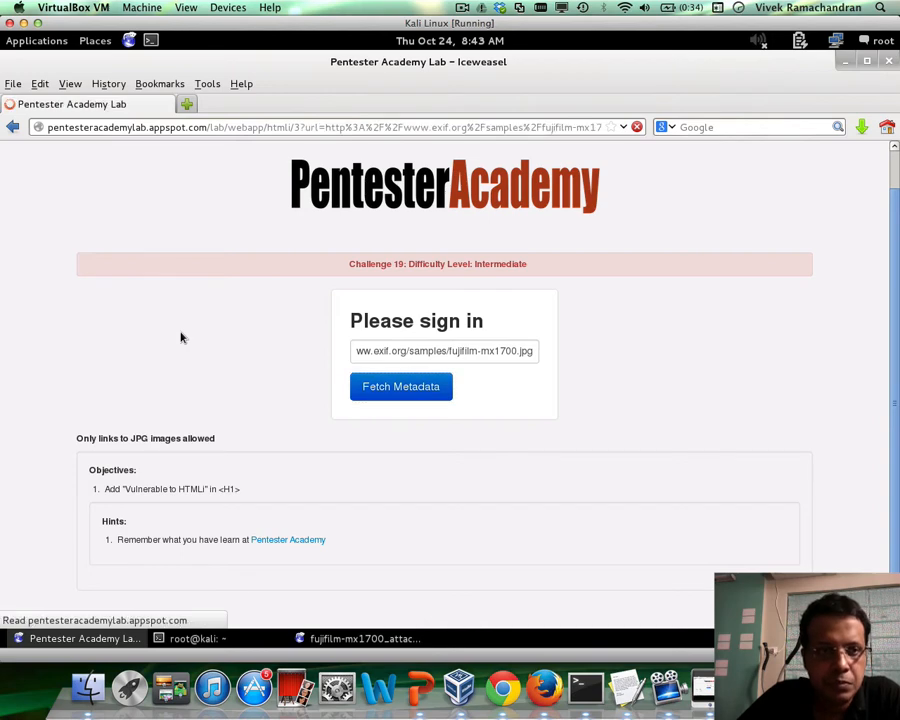
Step: Scroll through the fetched EXIF metadata to review the Software value
click(401, 386)
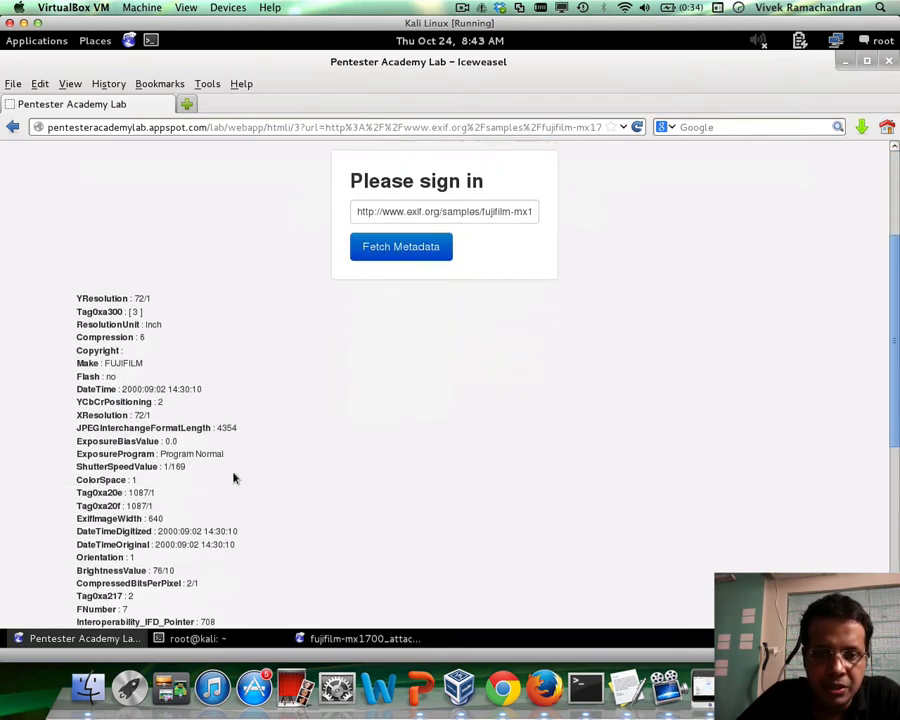
scroll(down, 3)
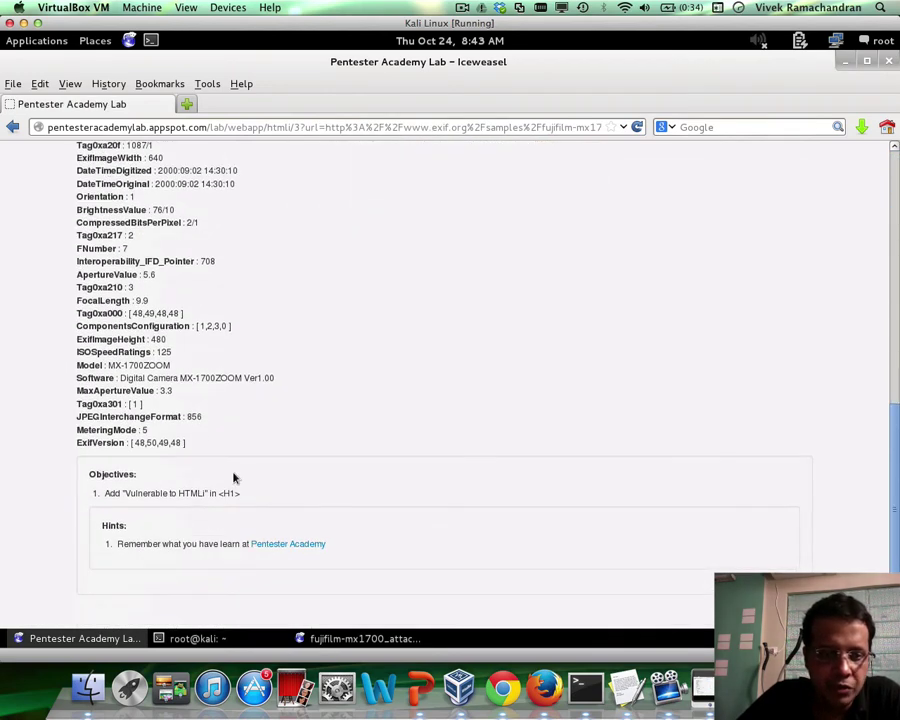
mouse_move(196, 297)
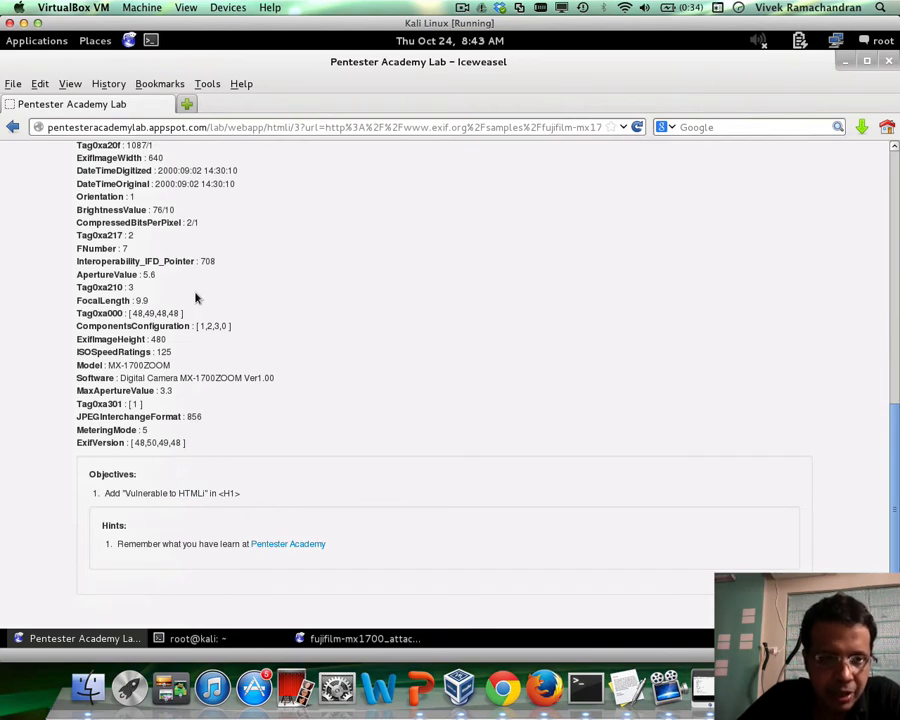
scroll(down, 3)
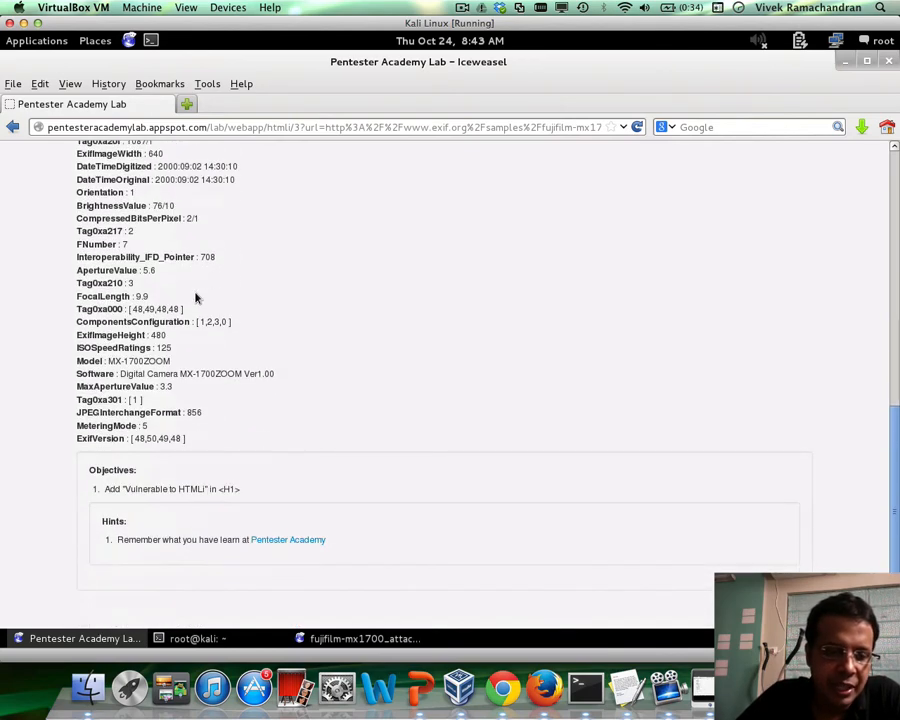
mouse_move(130, 489)
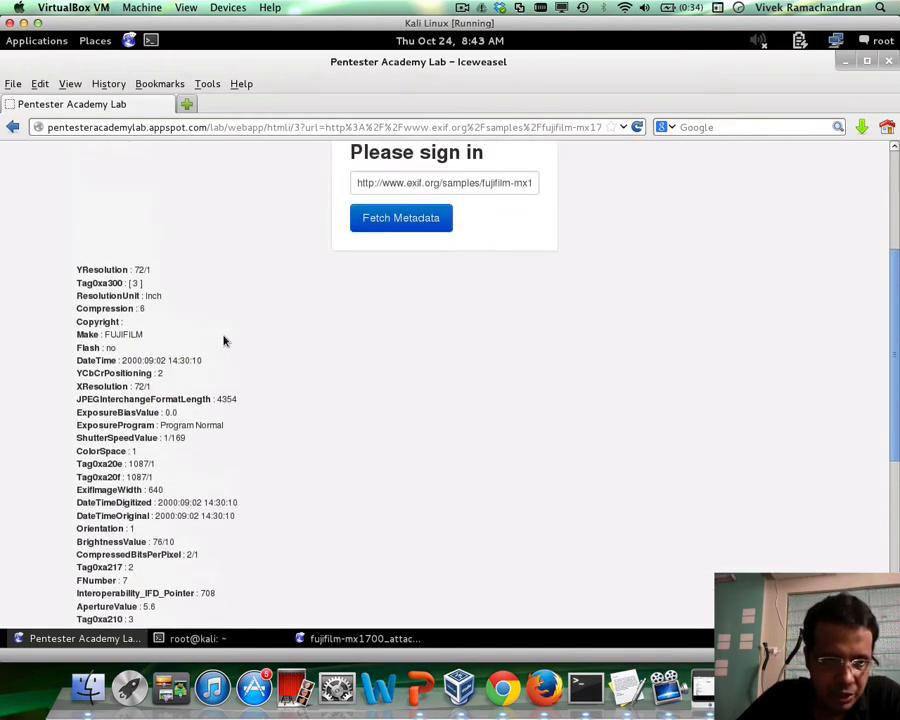
scroll(up, 3)
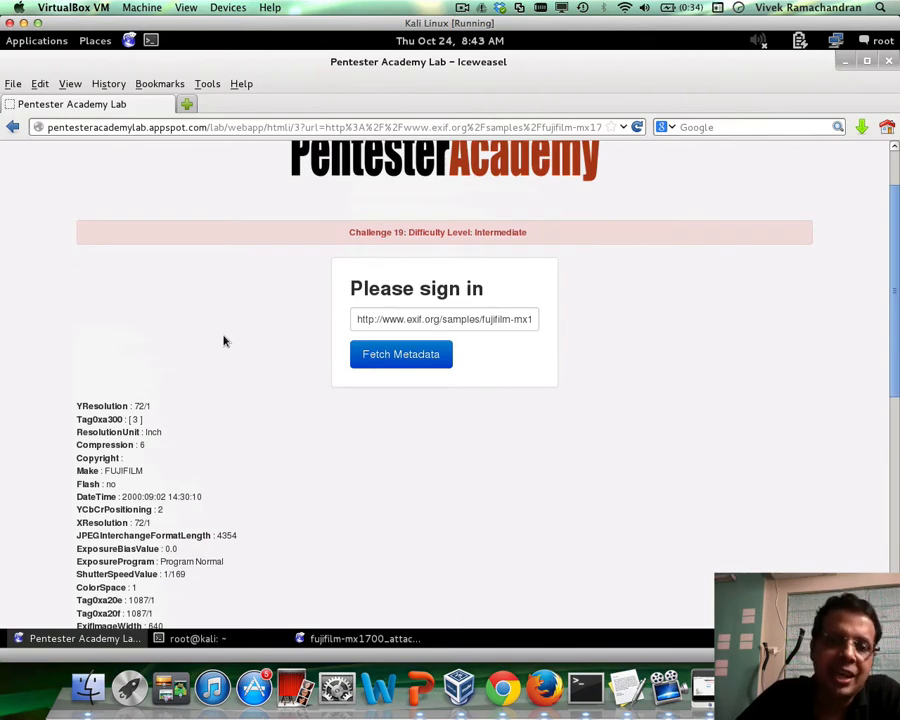
scroll(down, 3)
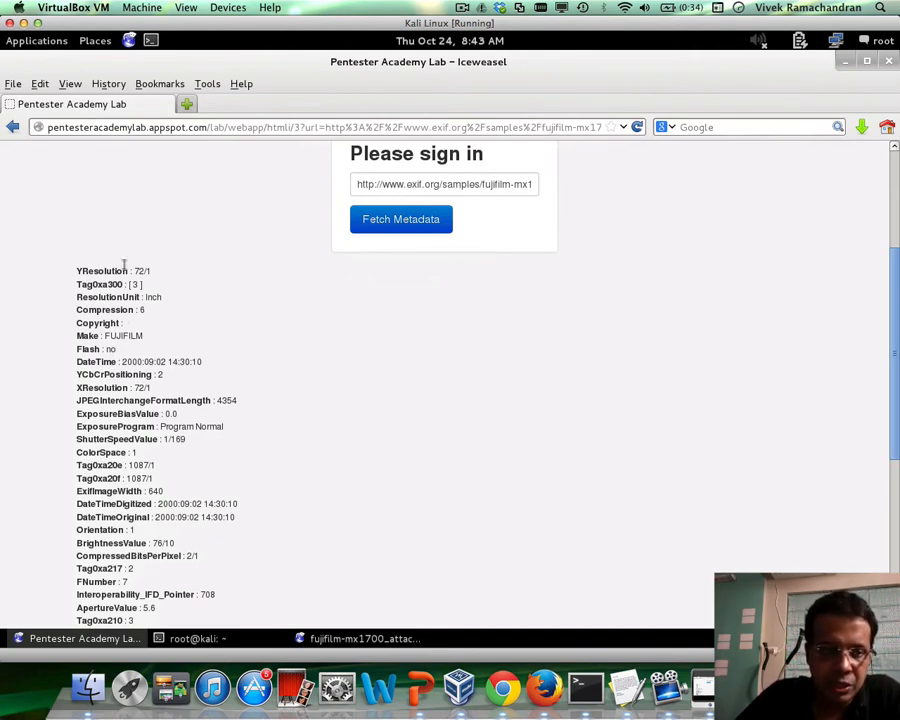
mouse_move(147, 465)
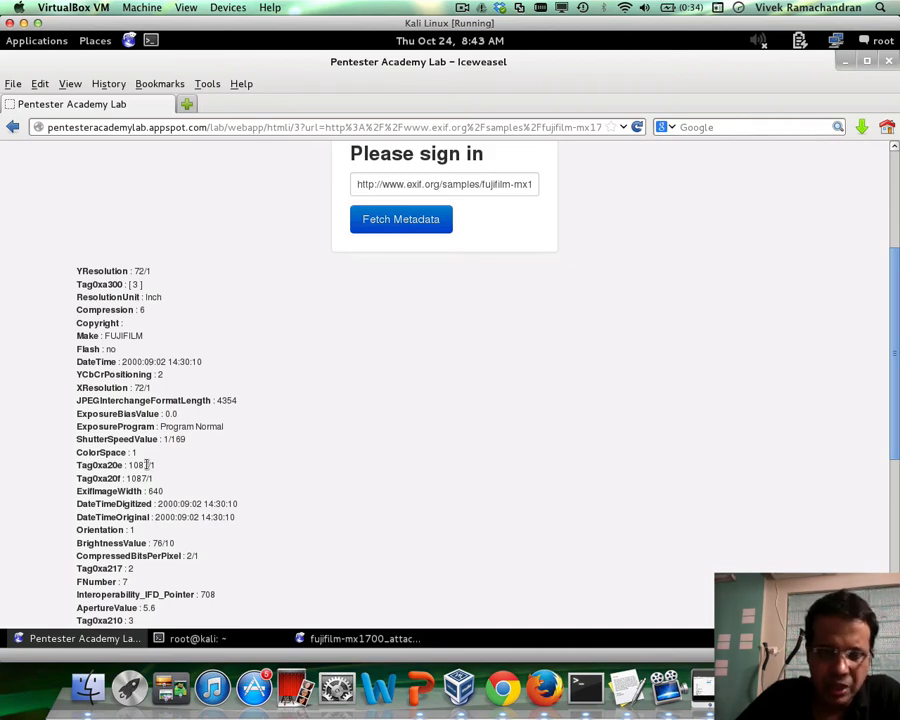
scroll(down, 3)
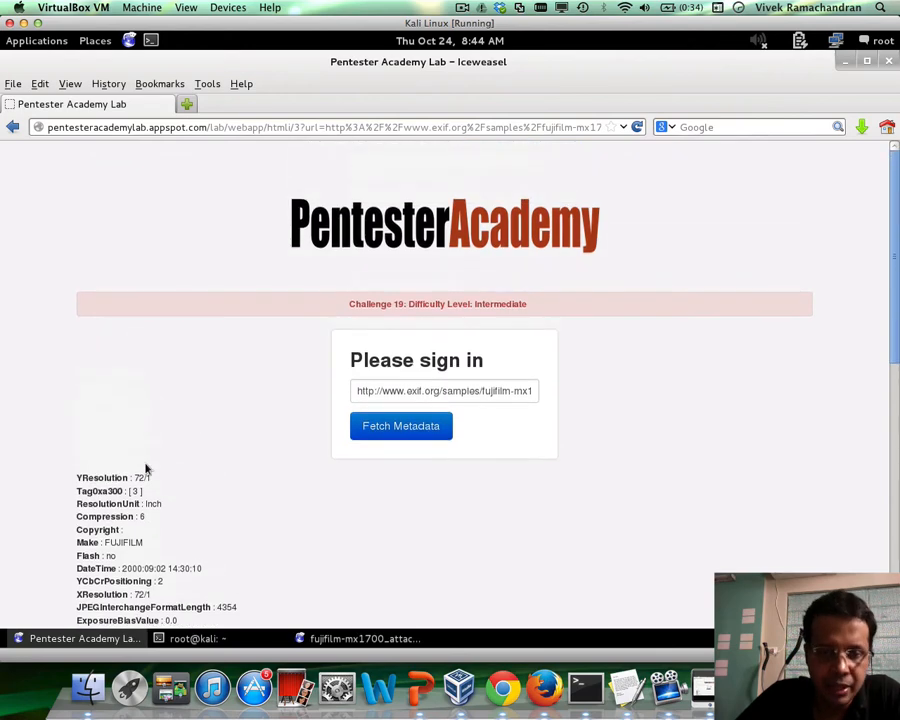
Step: Copy the fujifilm-mx1700.jpg sample image link from the URL field
double_click(458, 390)
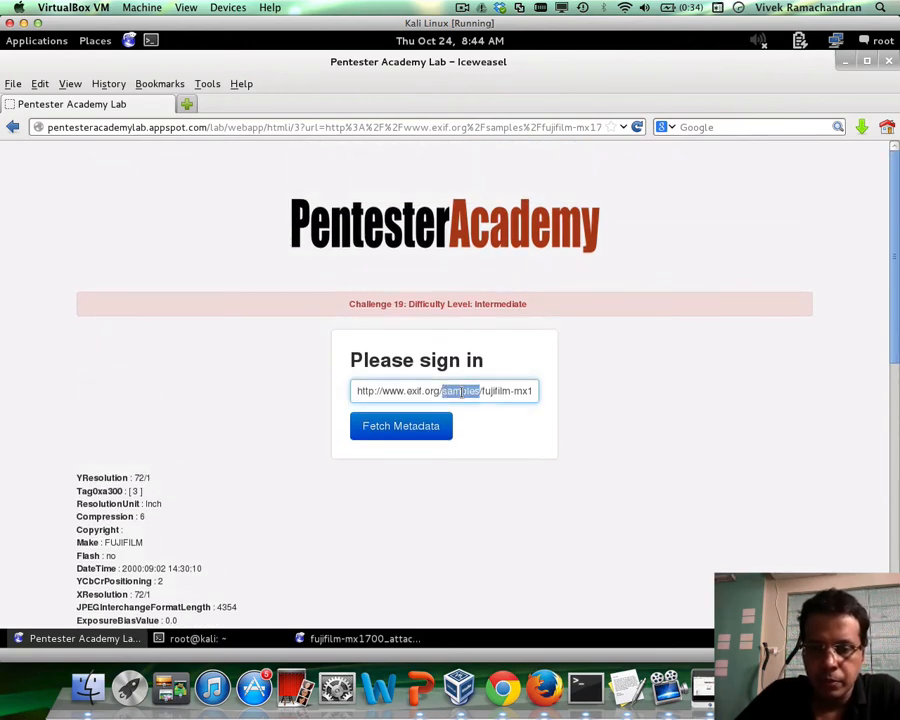
right_click(445, 391)
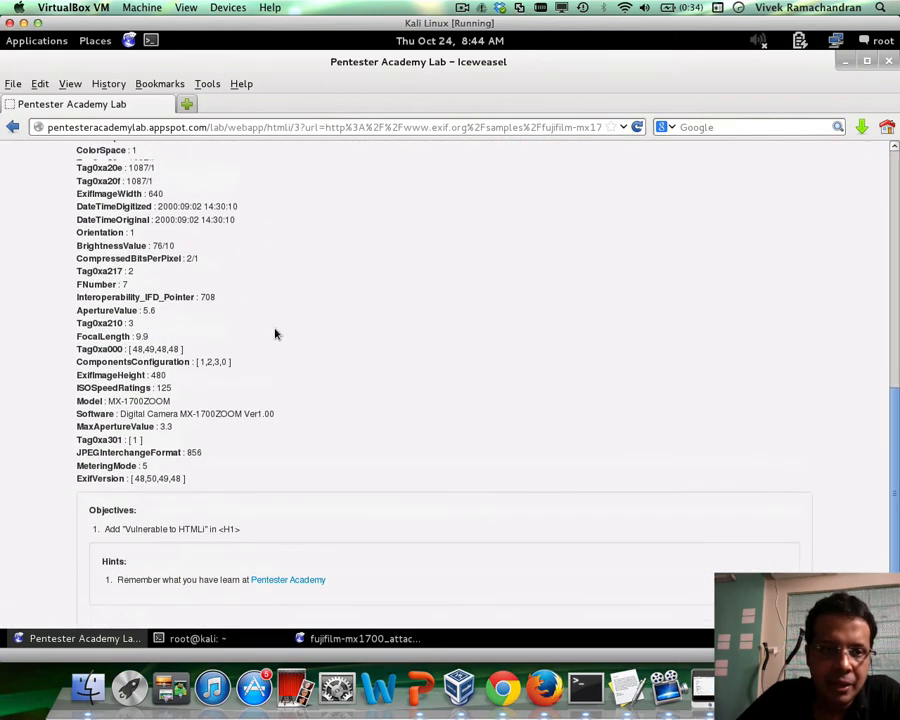
scroll(up, 3)
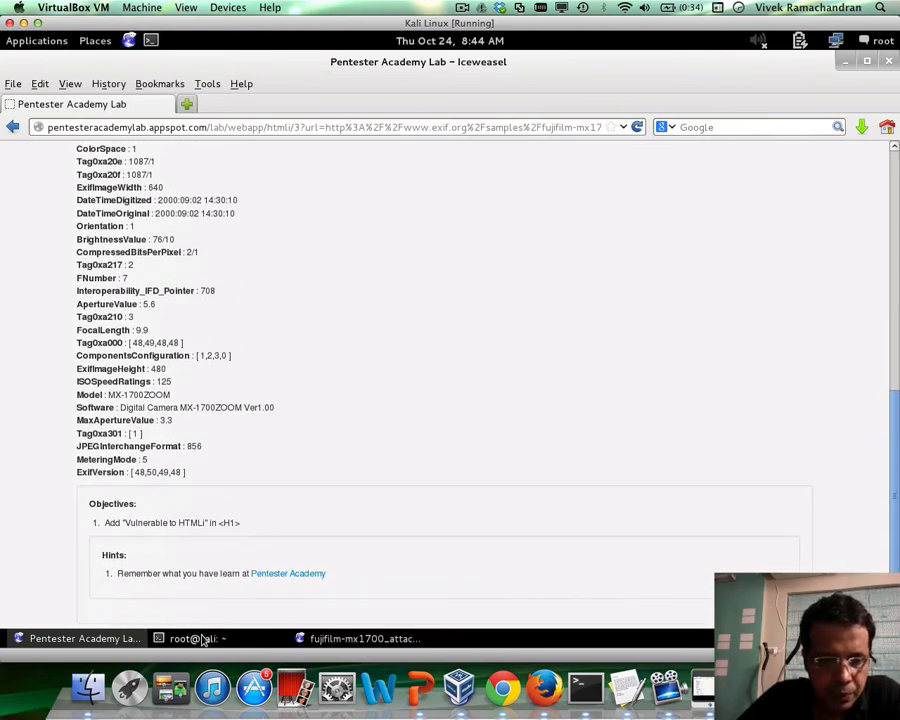
Step: Enter a wget command with the pasted fujifilm-mx1700.jpg sample link in the terminal
click(200, 638)
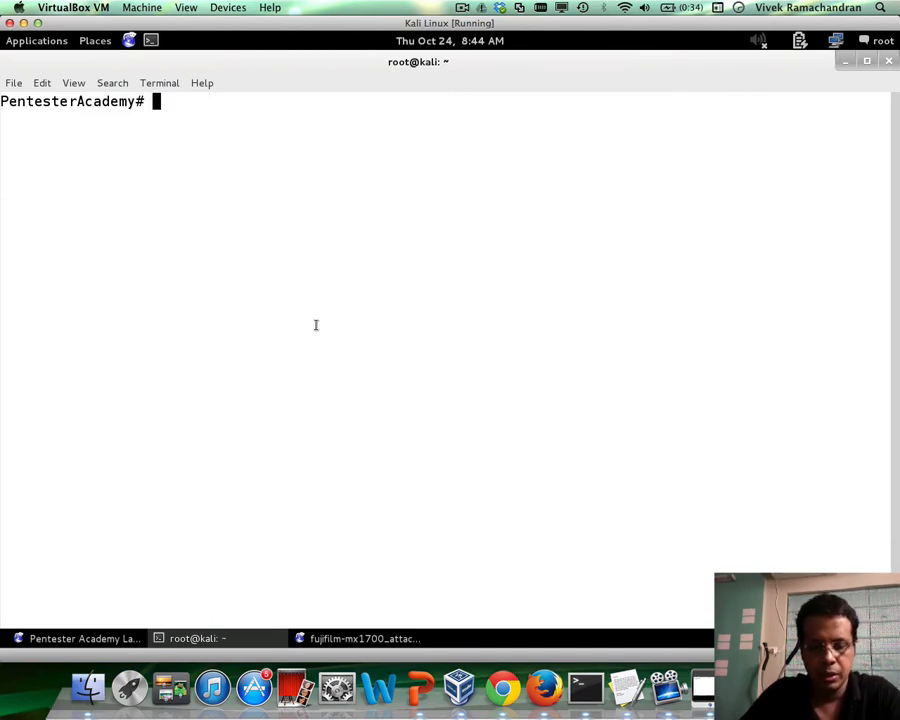
text(wget)
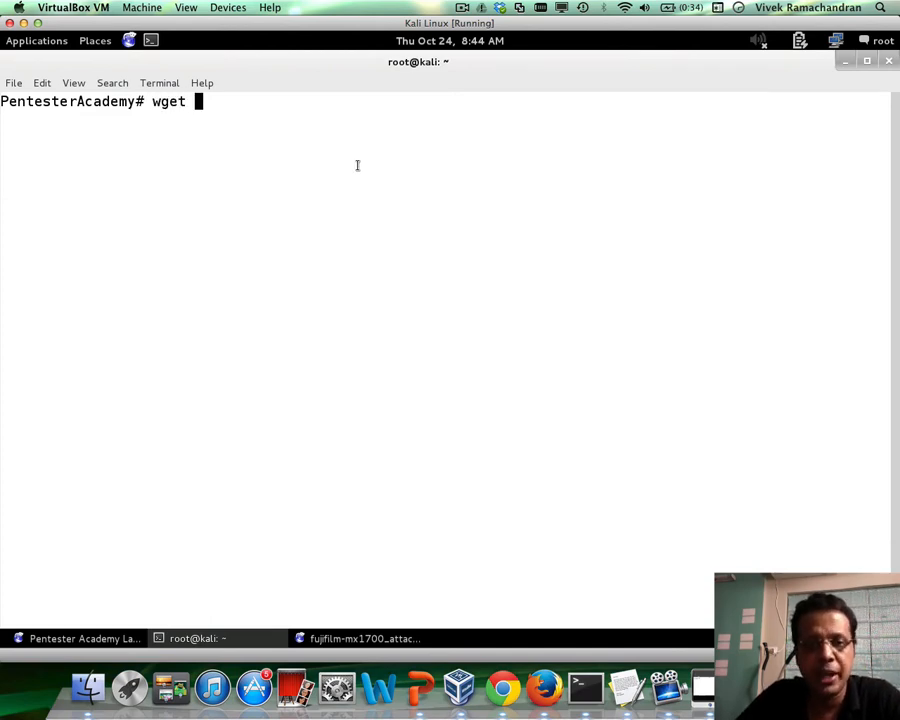
right_click(357, 165)
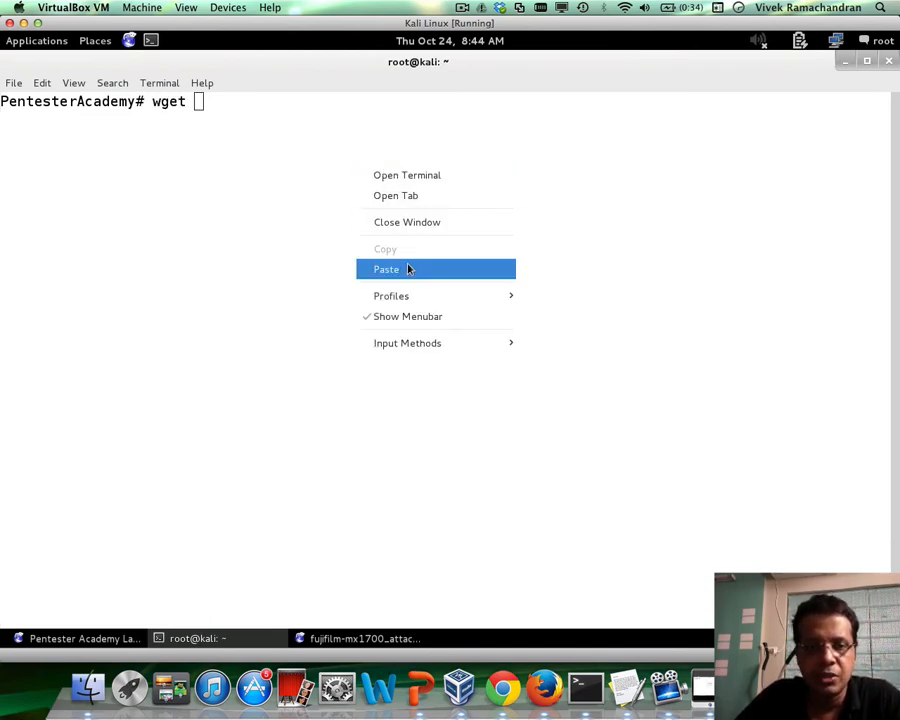
click(386, 269)
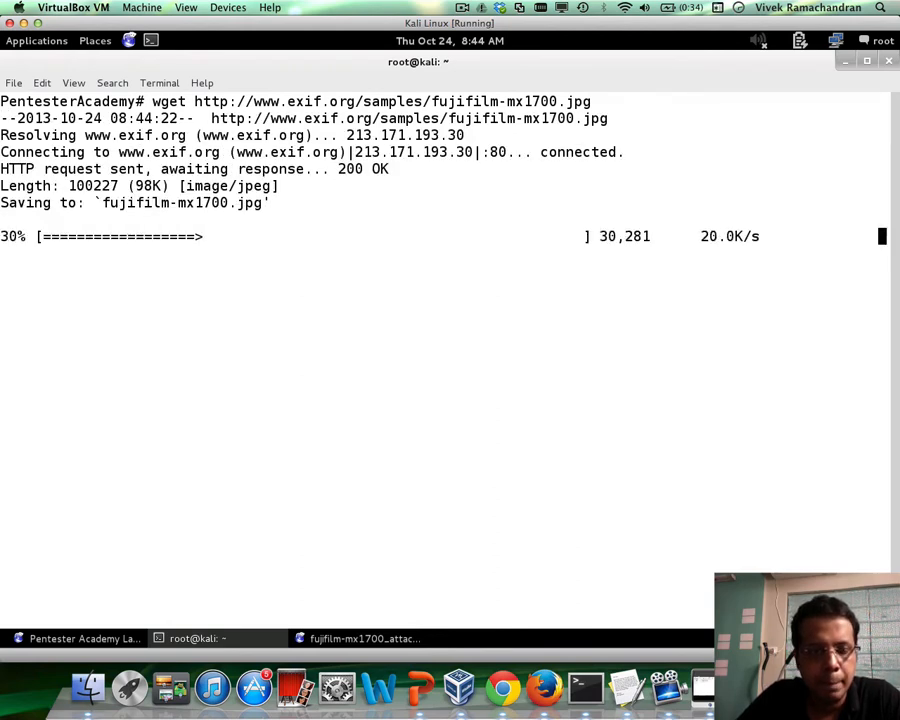
Step: Copy fujifilm-mx1700.jpg to fujifilm-mx1700_attack.jpg
text(cp)
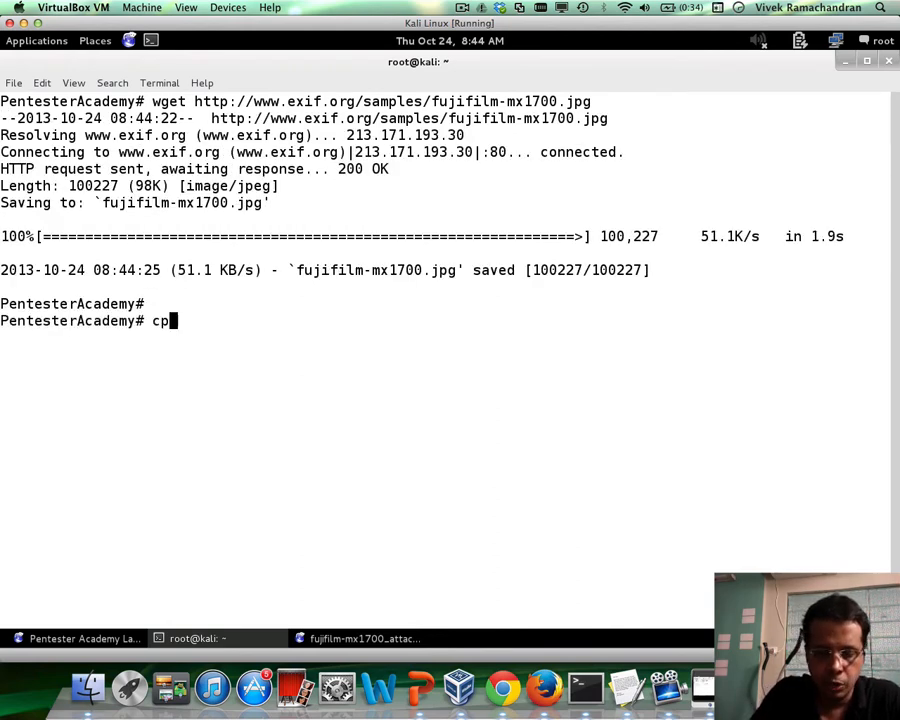
text(fujifilm-mx1700.jpg)
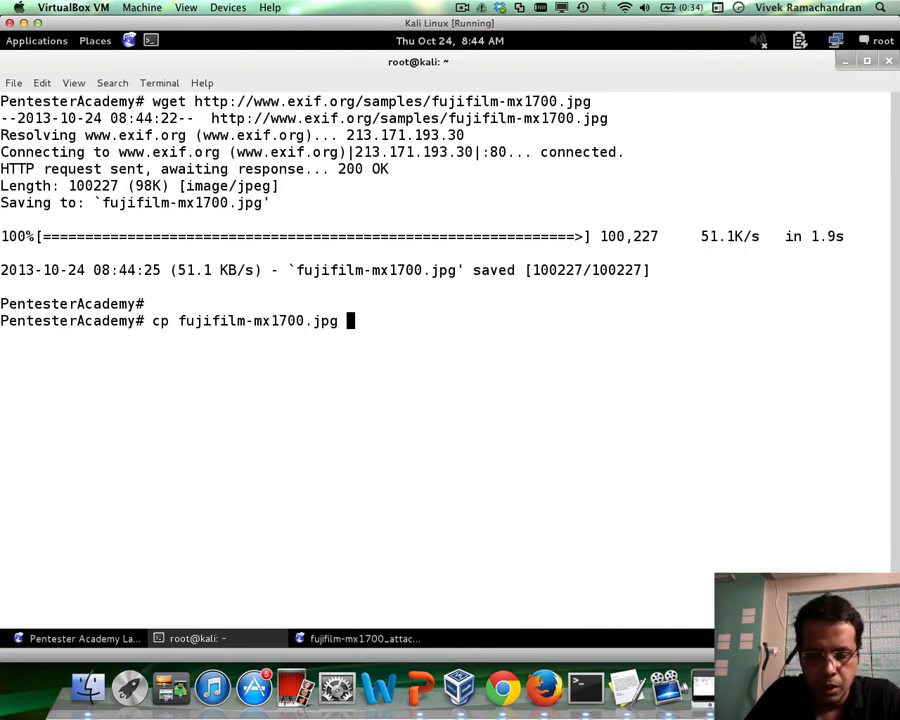
text(fujifilm-mx1700.jpg)
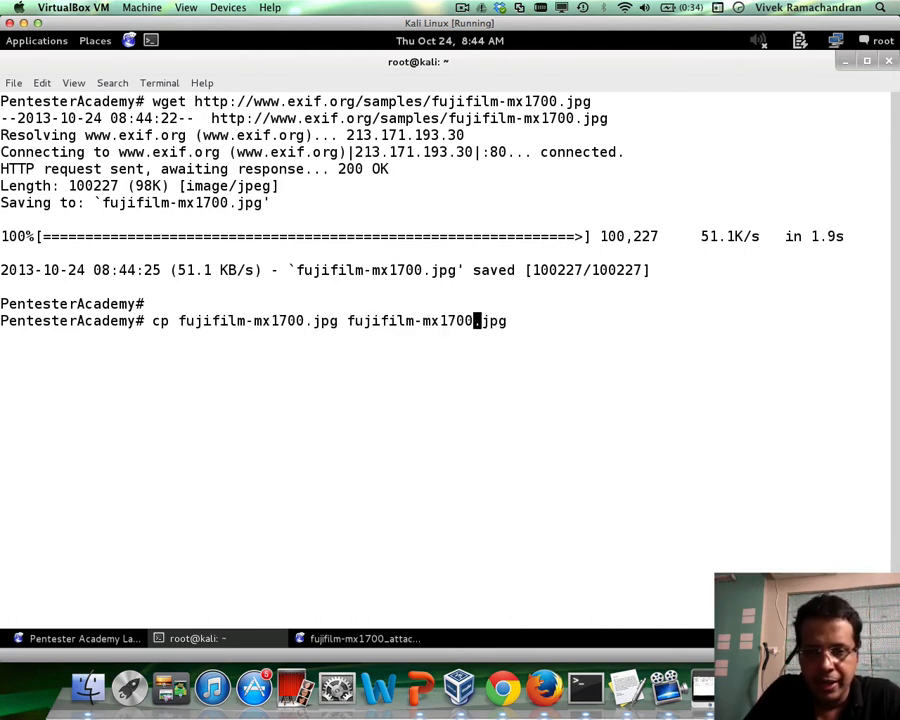
text(_attack)
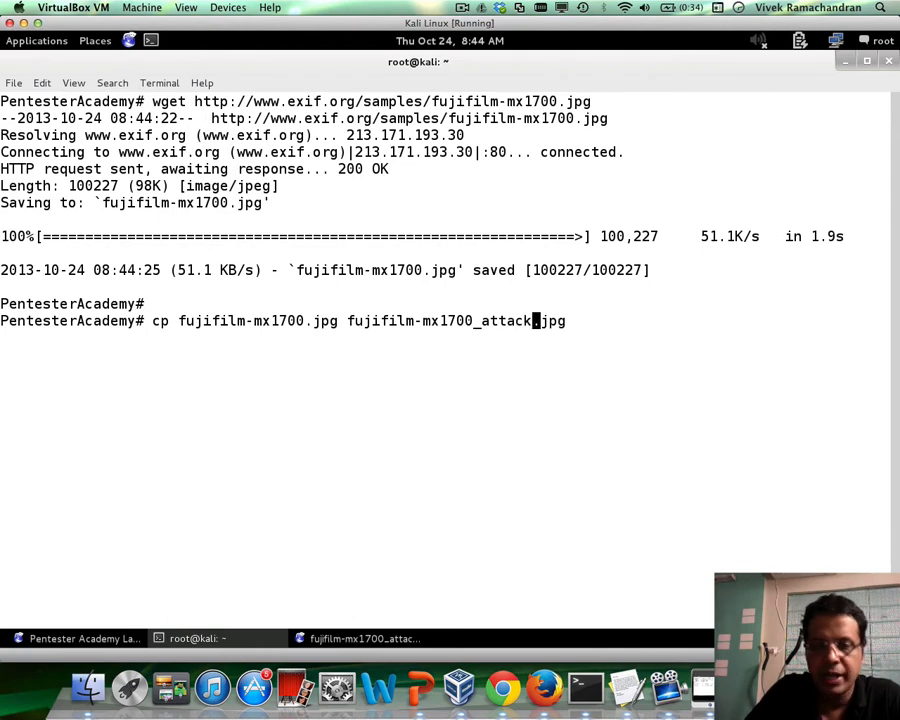
key(Return)
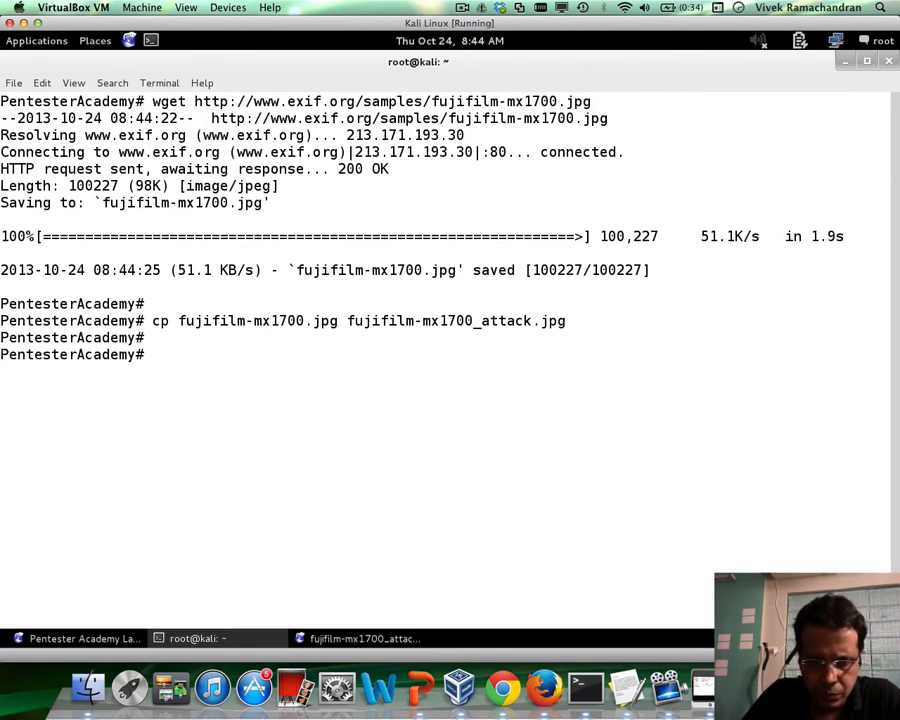
Step: Check fujifilm-mx1700_attack.jpg with file and list its EXIF metadata using exiftool
text(file fujifilm-mx1700_attack.jpg)
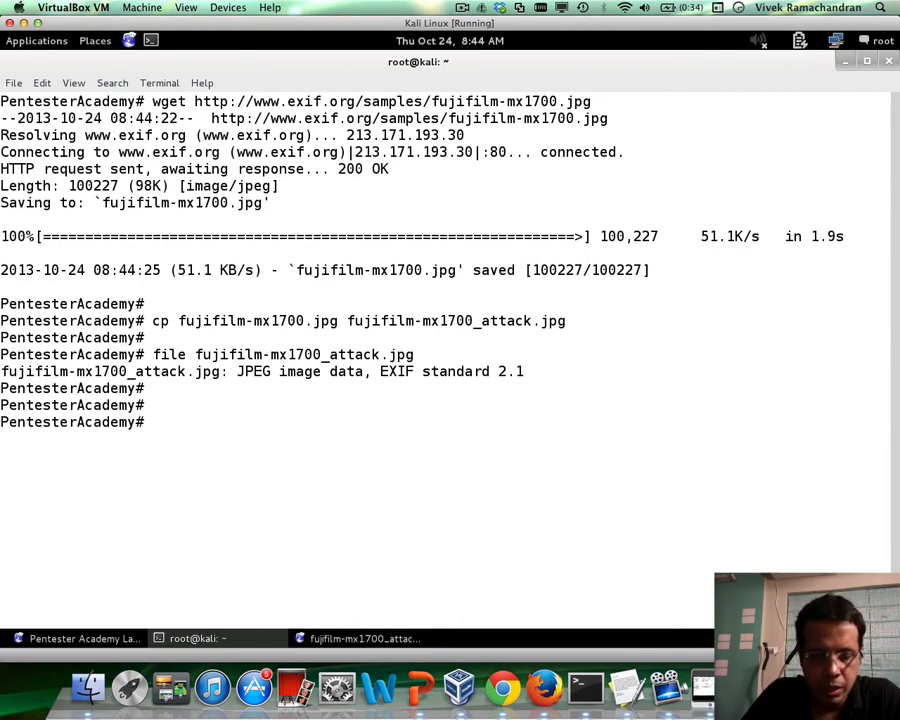
text(exif)
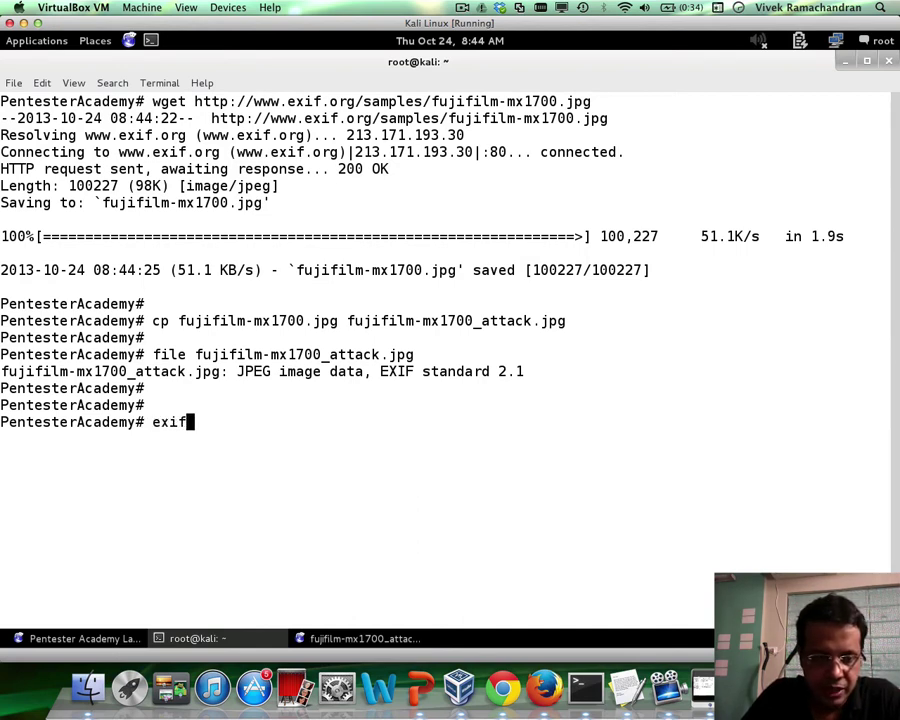
key(Tab)
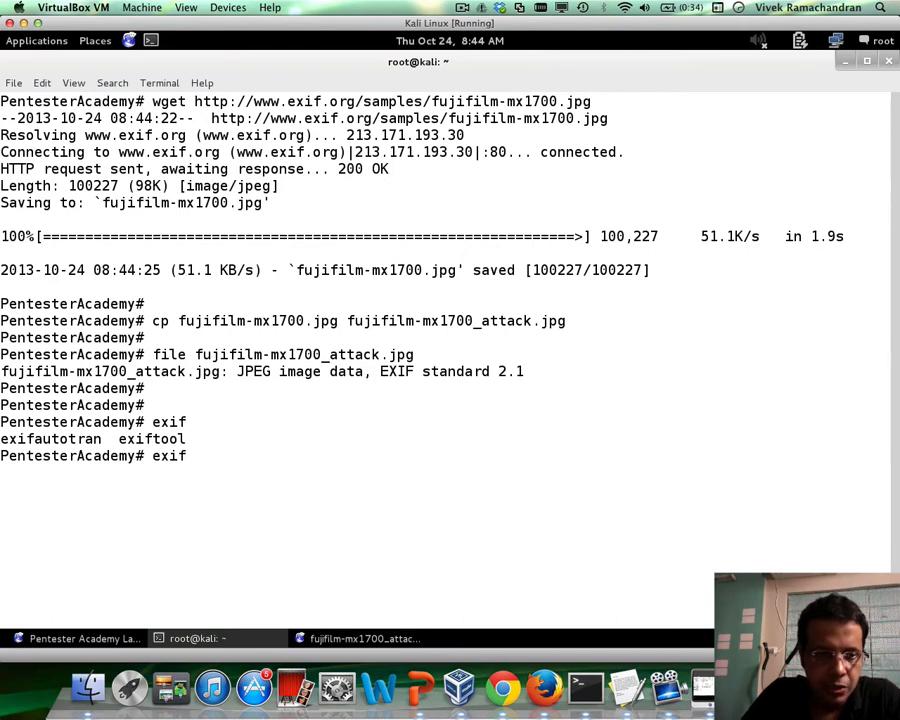
text(exiftool)
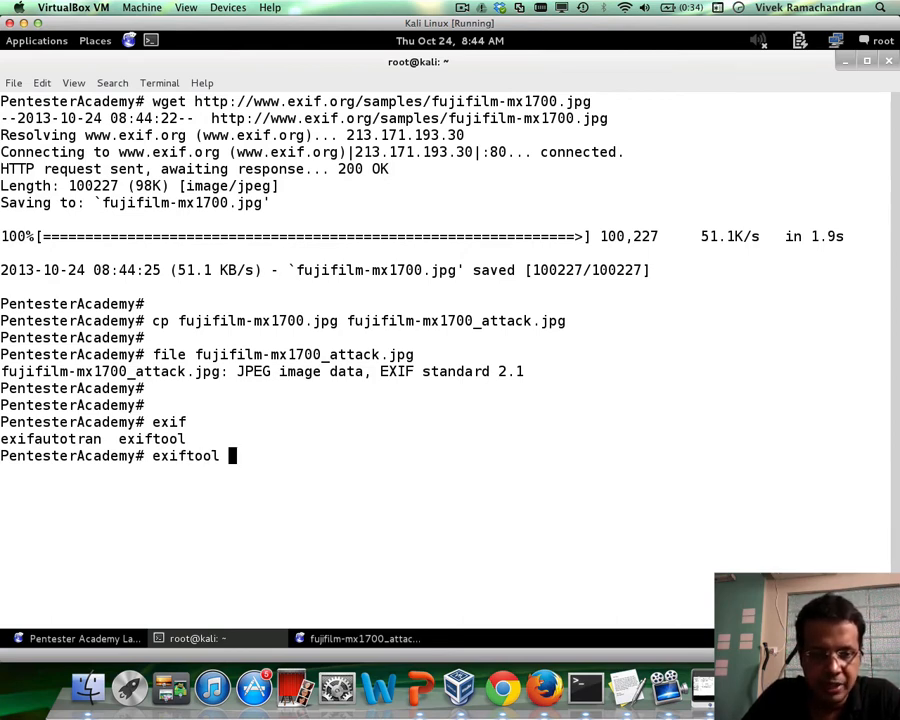
text(fu)
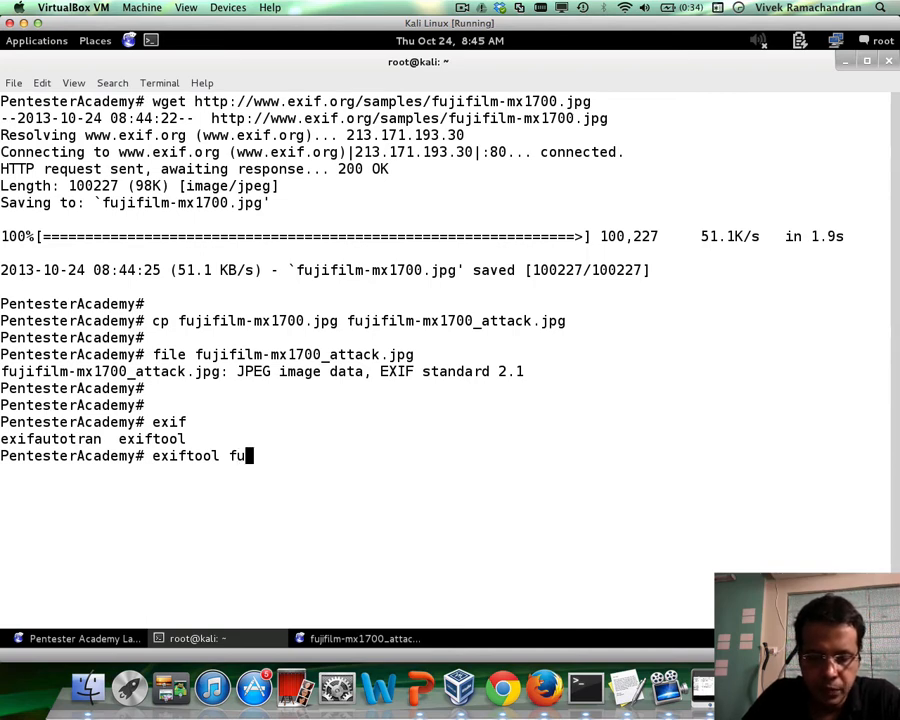
text(jifilm-mx1700_attack.jpg)
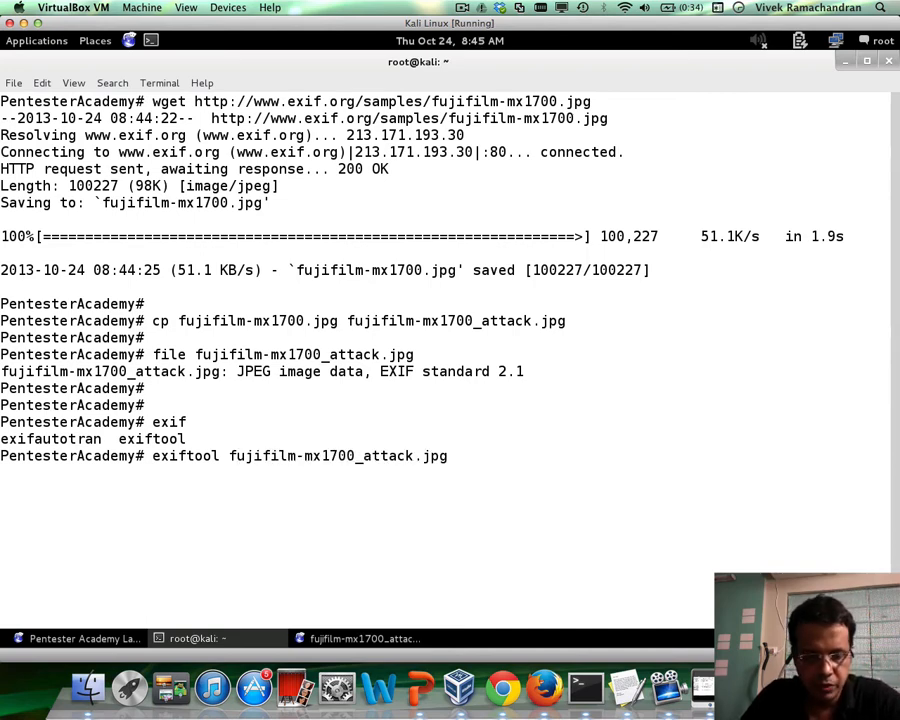
key(Return)
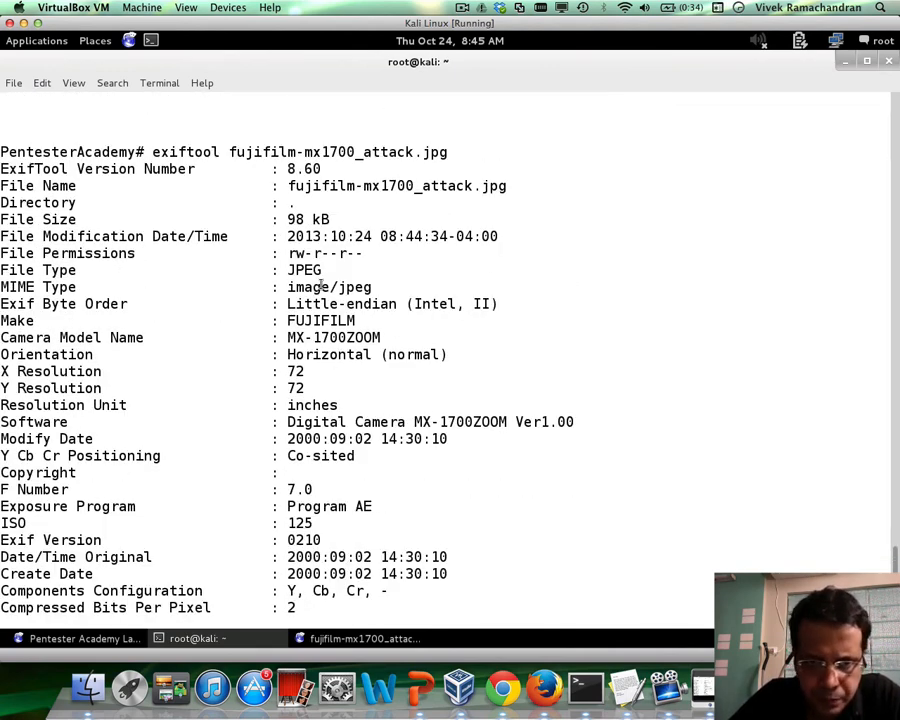
mouse_move(220, 287)
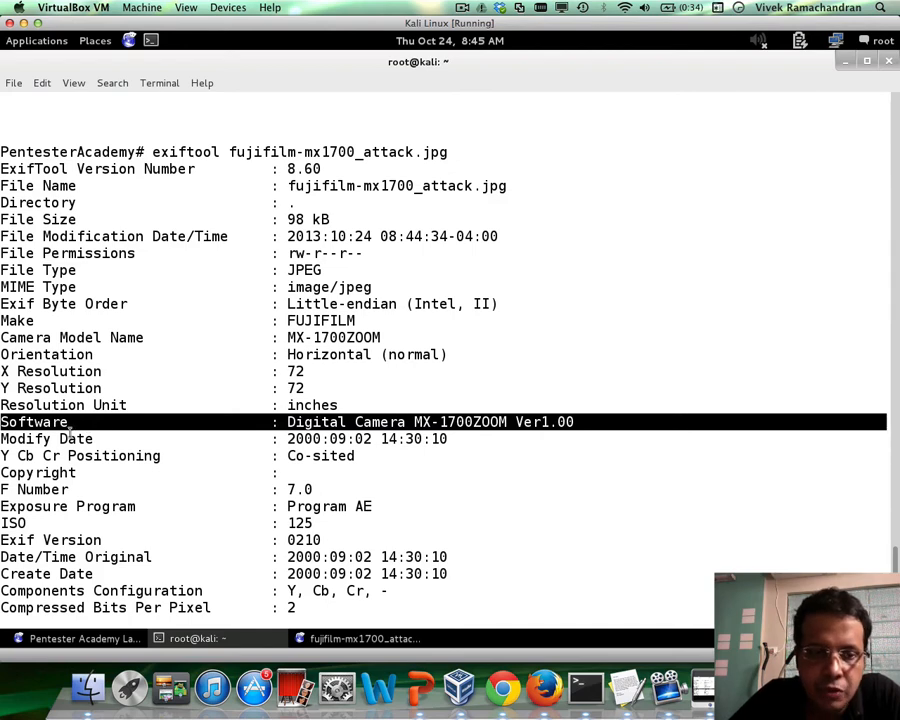
mouse_move(419, 378)
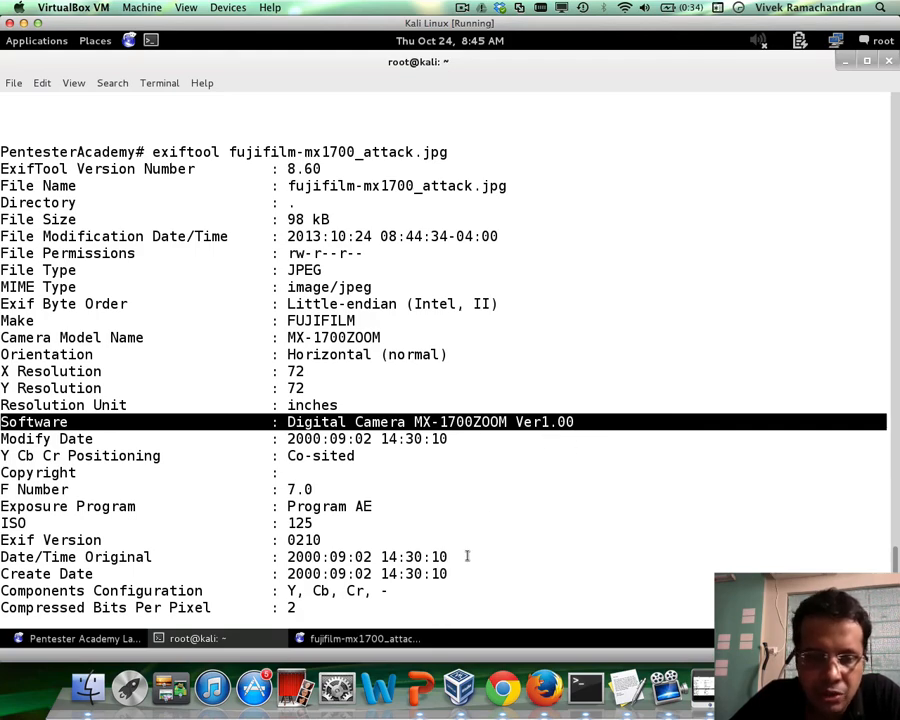
mouse_move(477, 487)
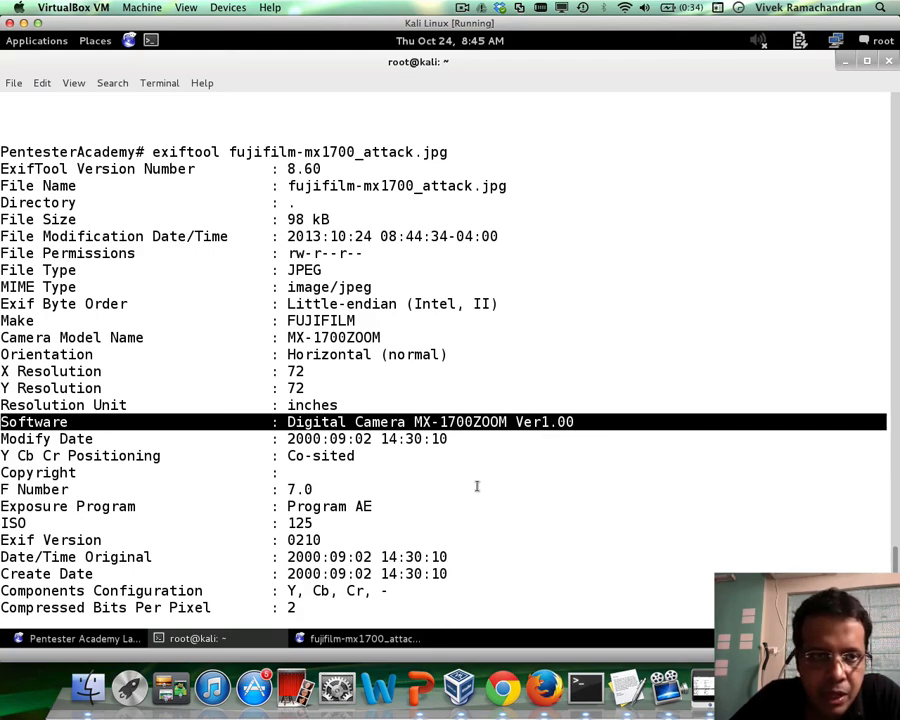
Step: Write Software='<H1>Vulnerable to HTMLi</H1>' into fujifilm-mx1700_attack.jpg with exiftool
scroll(down, 3)
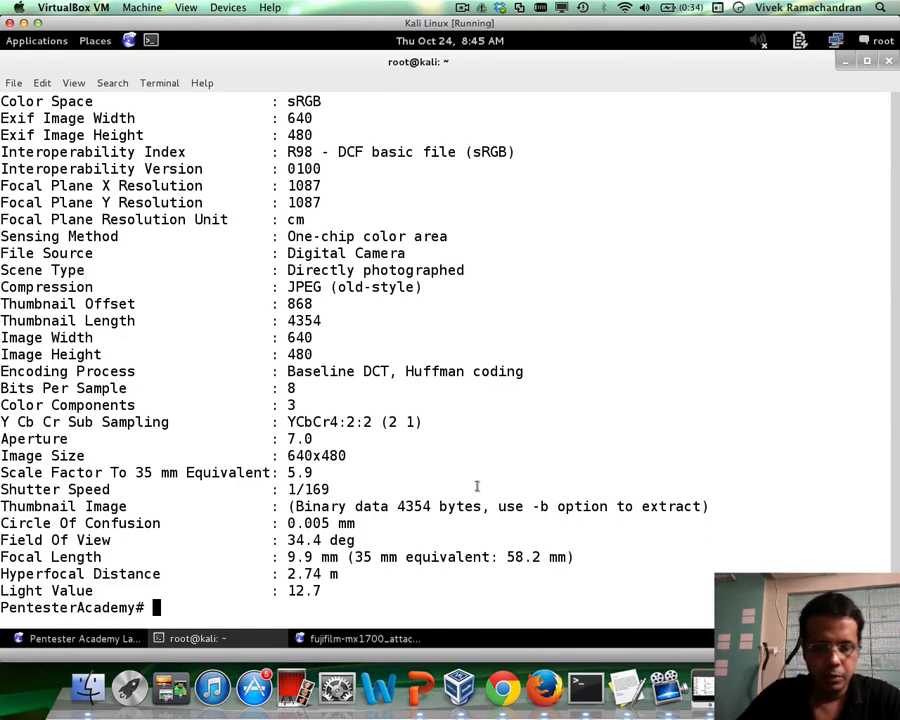
text(exiftool fujifilm-mx1700_attack.jpg)
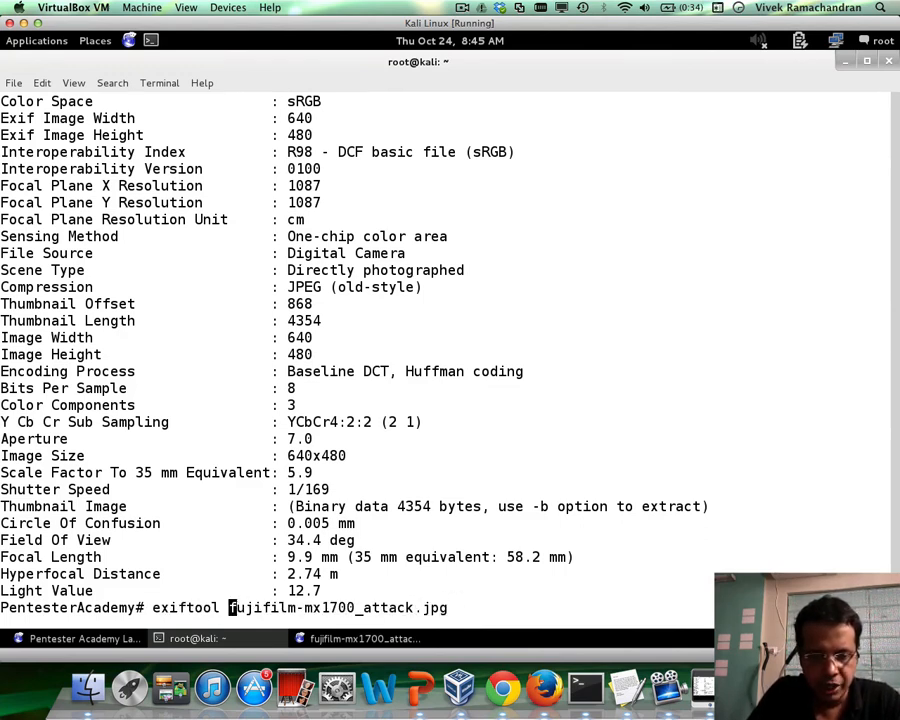
text(-Sf)
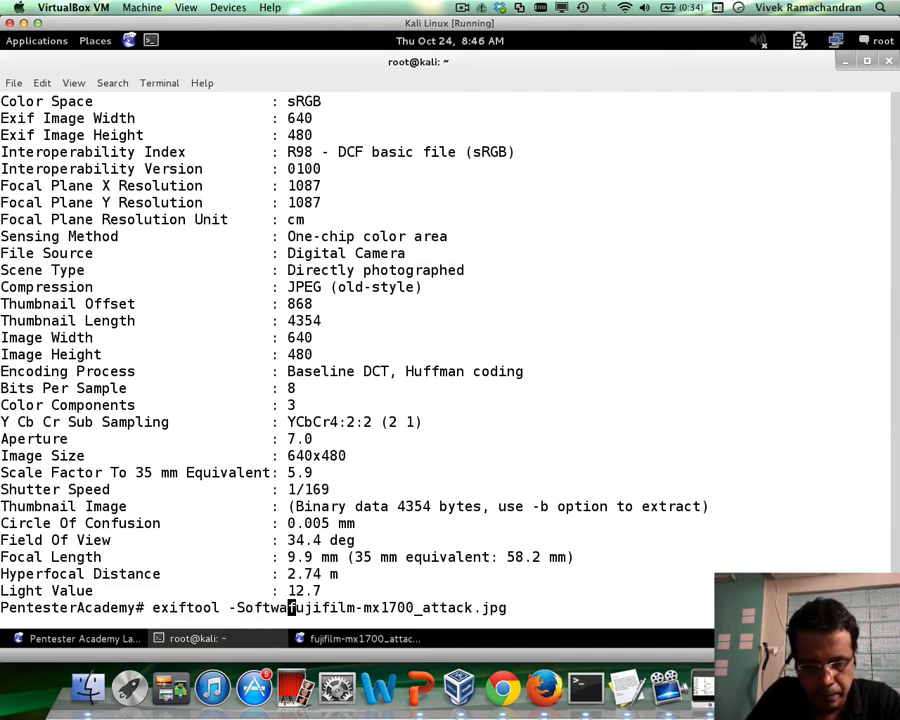
text(=')
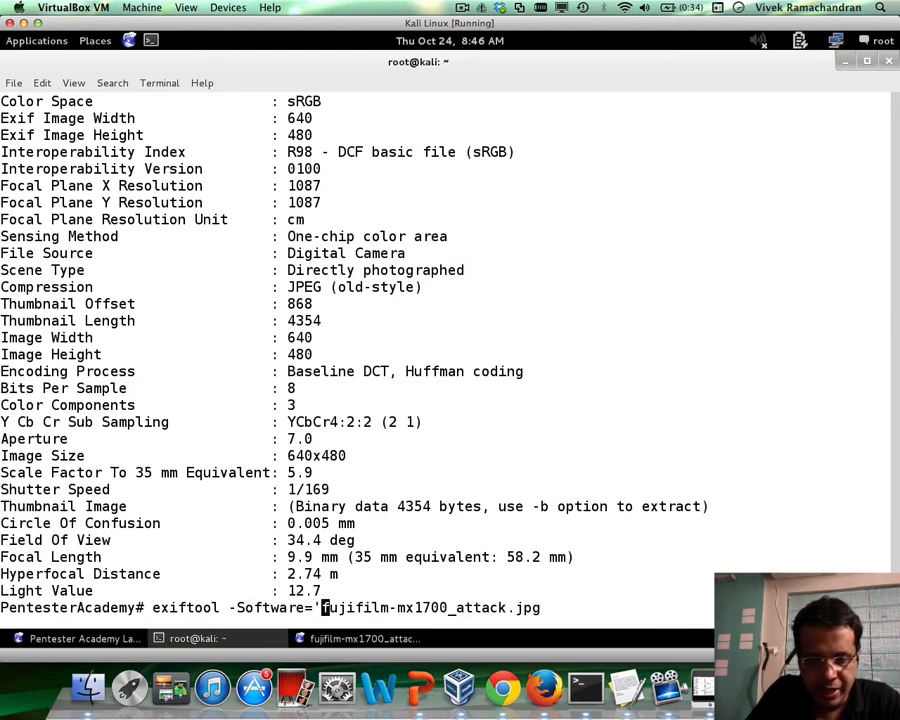
text(<H1>)
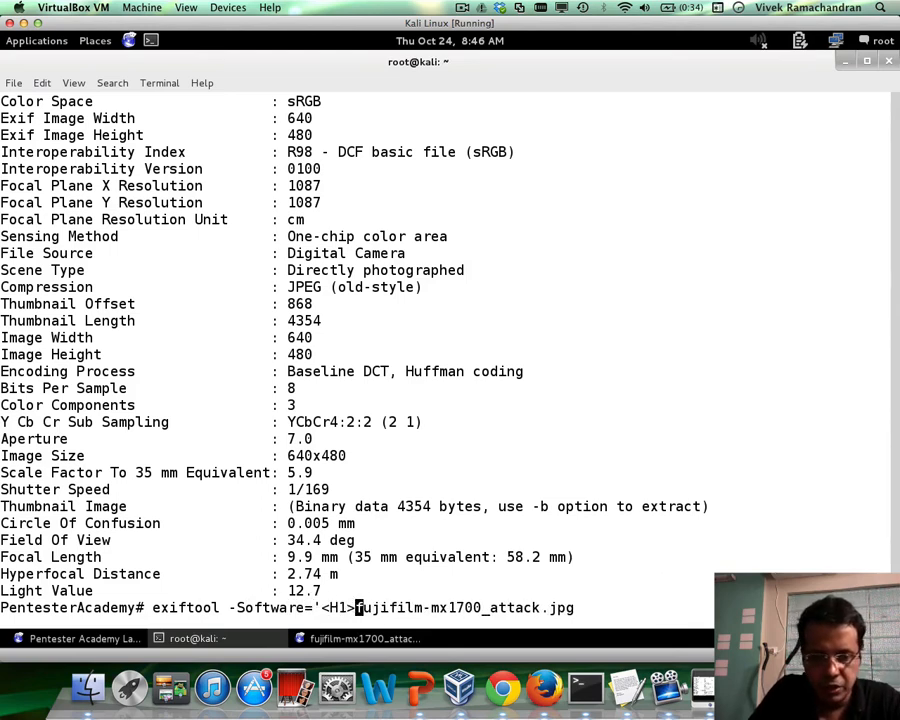
text(Vulnerab)
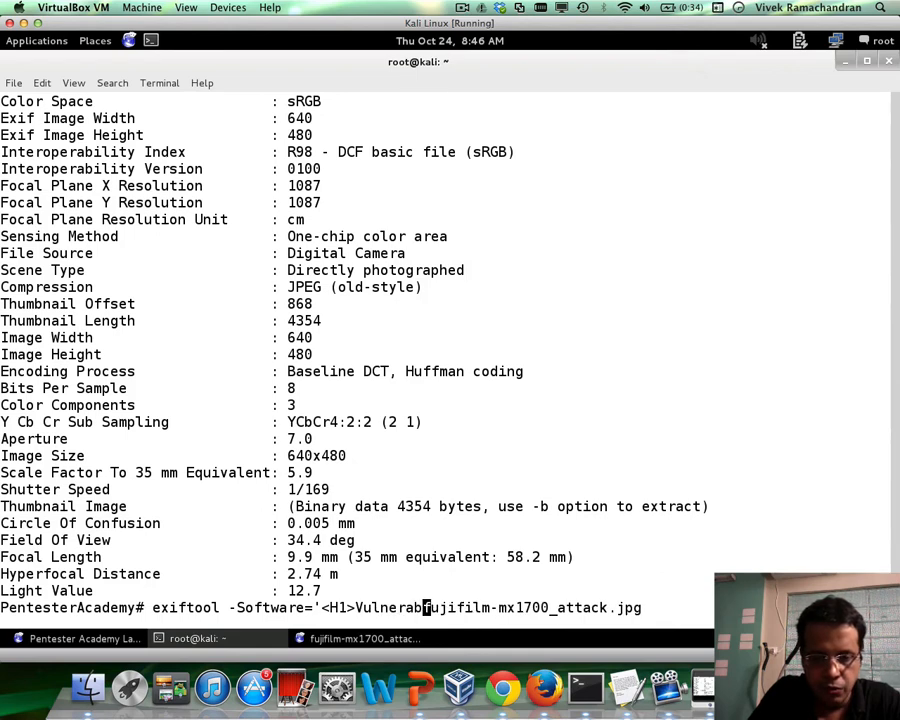
text(to Hf)
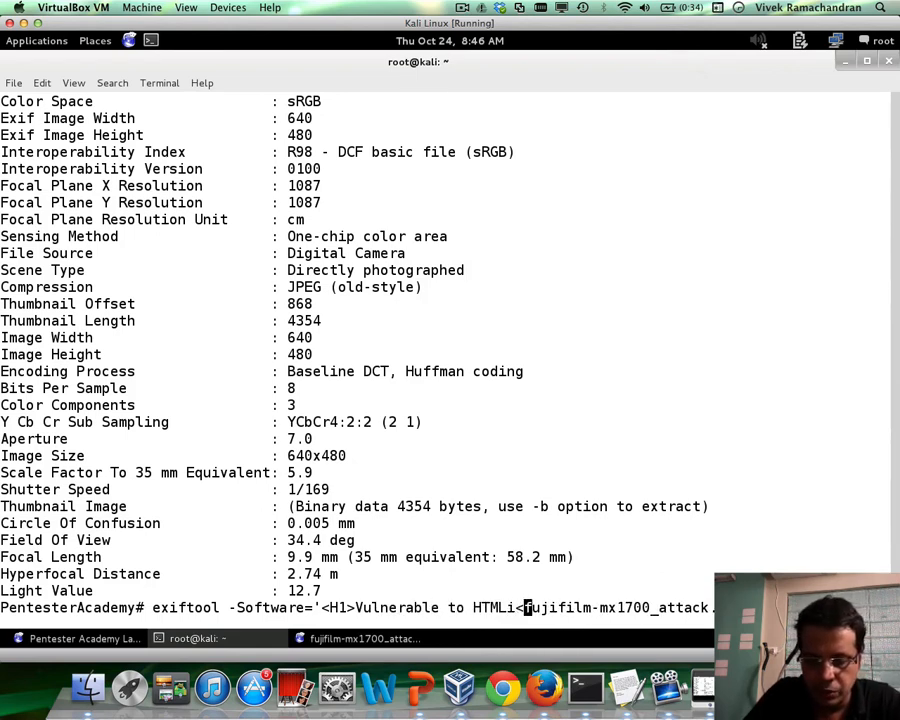
text(</H1>)
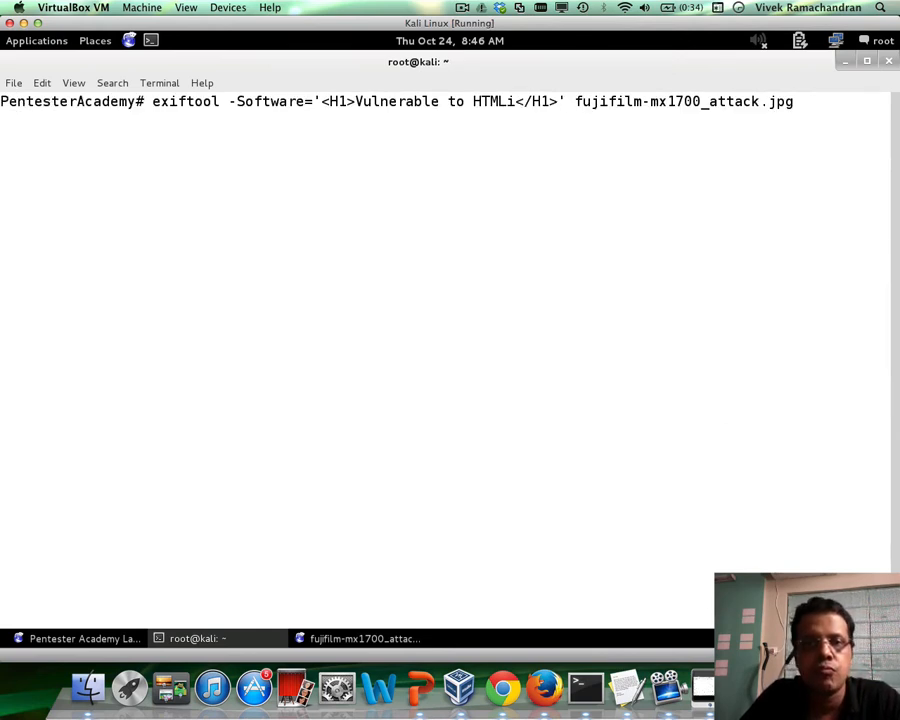
key(Return)
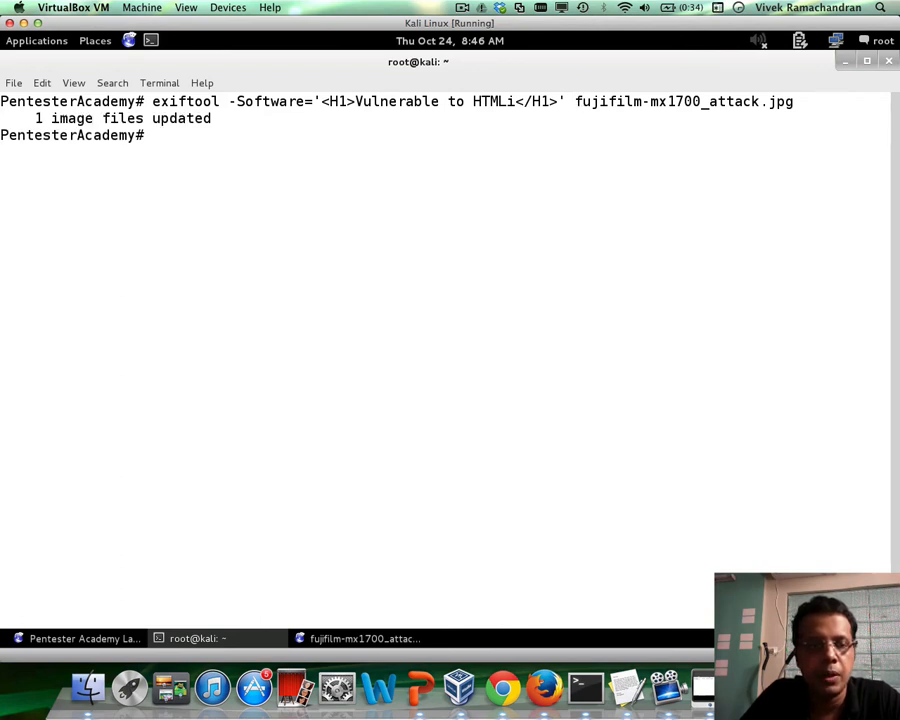
Step: Re-run exiftool on fujifilm-mx1700_attack.jpg to verify the H1 Software payload
text(exiftool fujifilm-mx1700_attack.jpg)
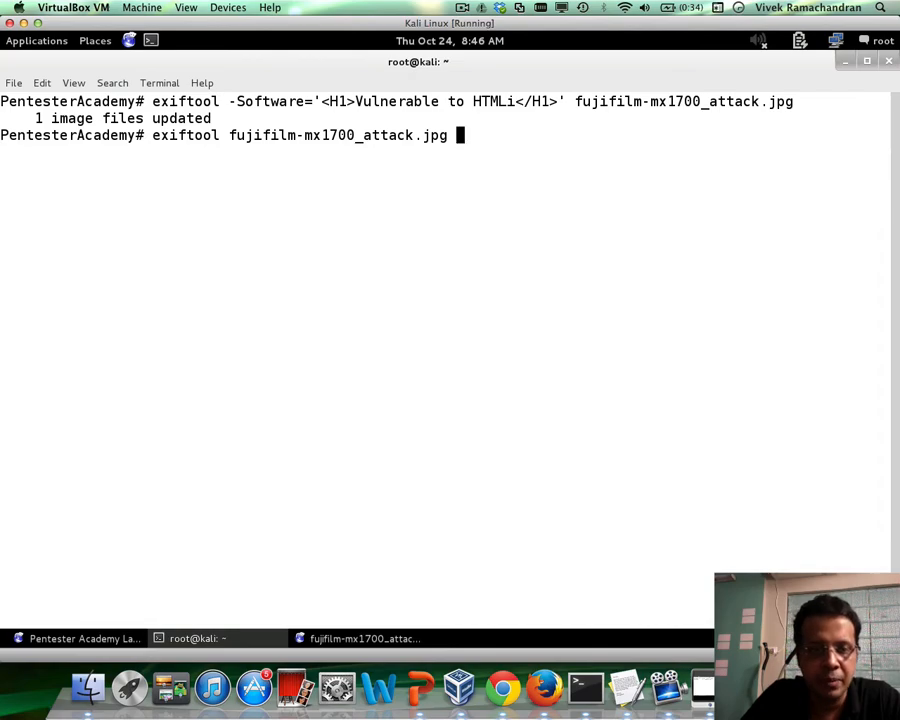
key(Return)
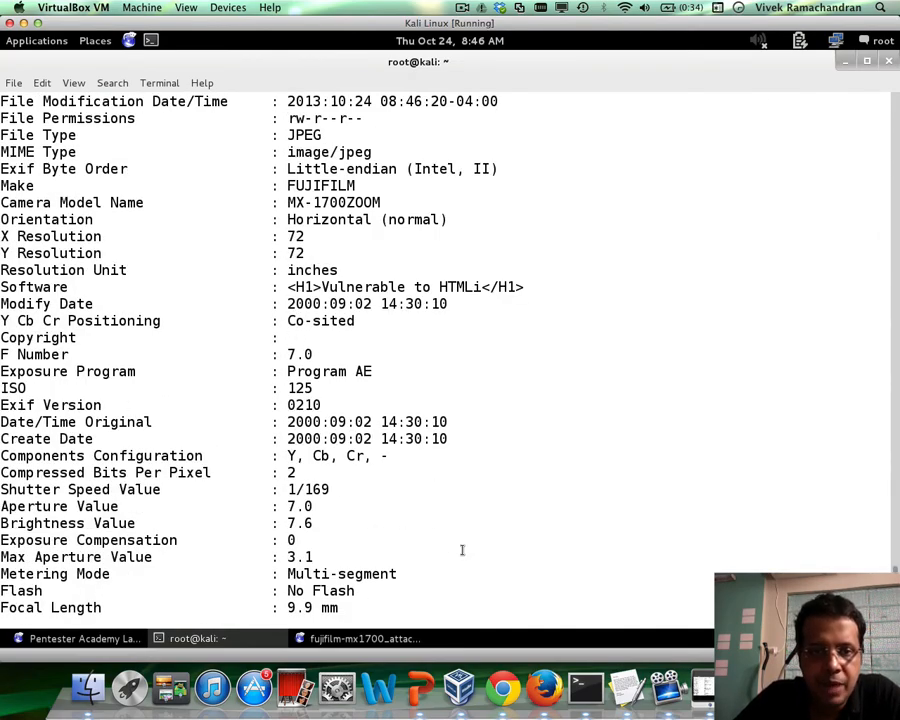
key(Return)
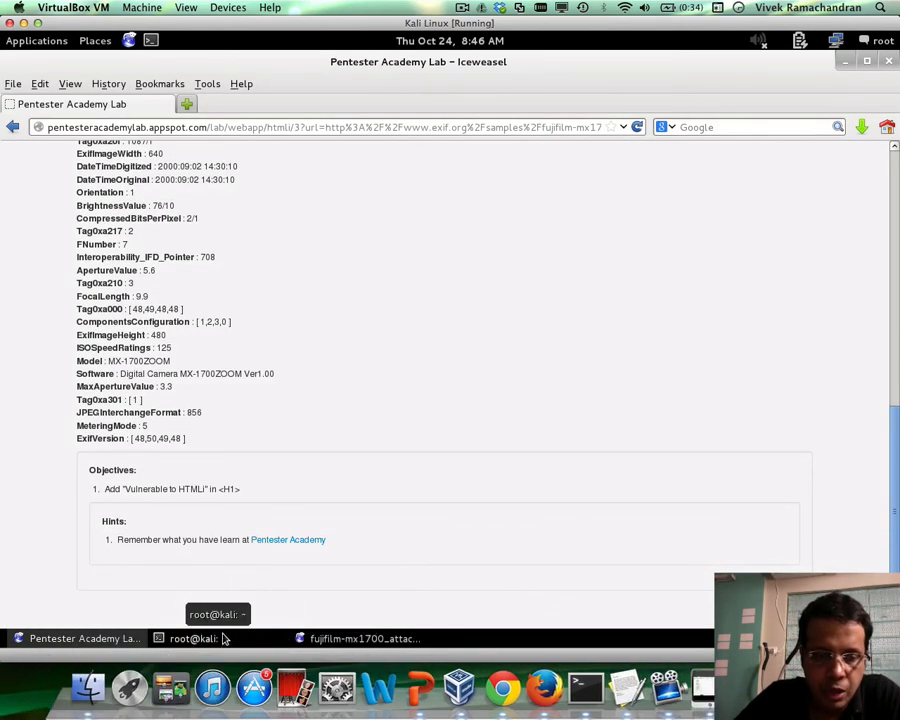
Step: Copy the hosted fujifilm-mx1700_attack.jpg web address from the browser's address bar
click(197, 638)
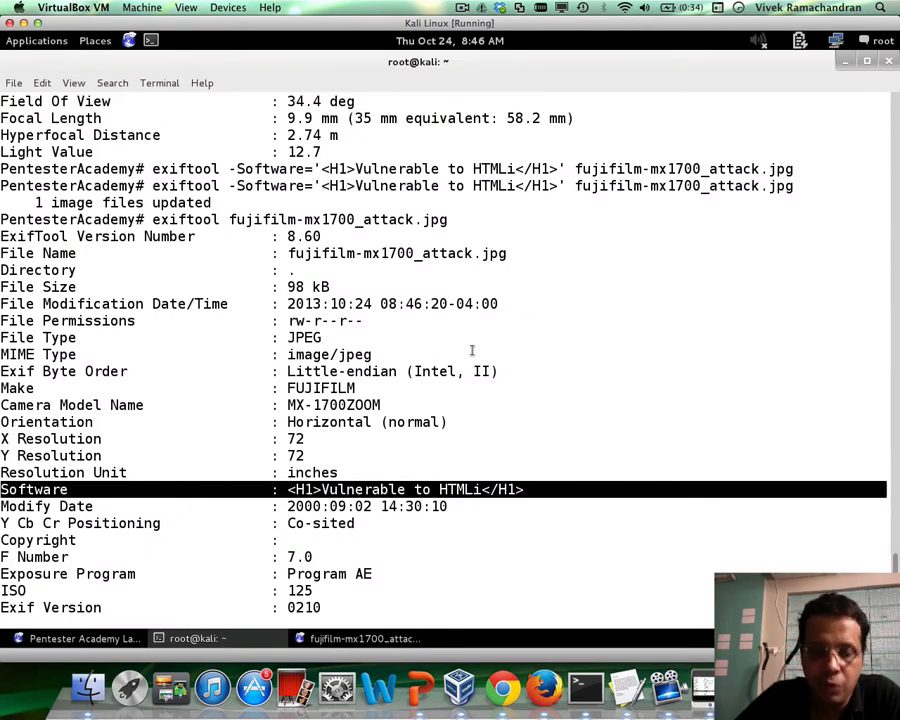
click(360, 638)
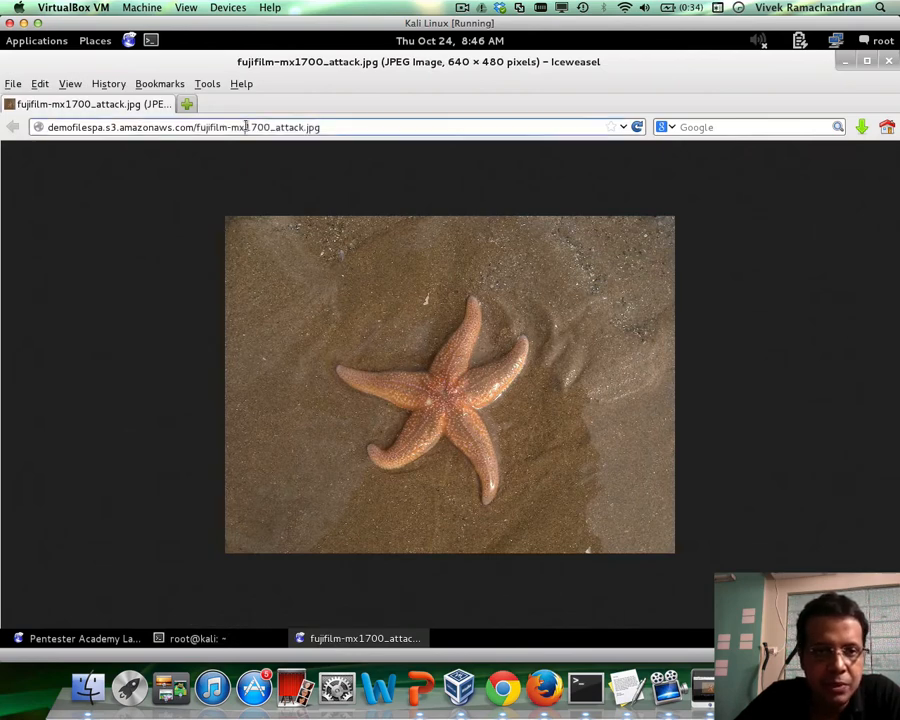
right_click(256, 127)
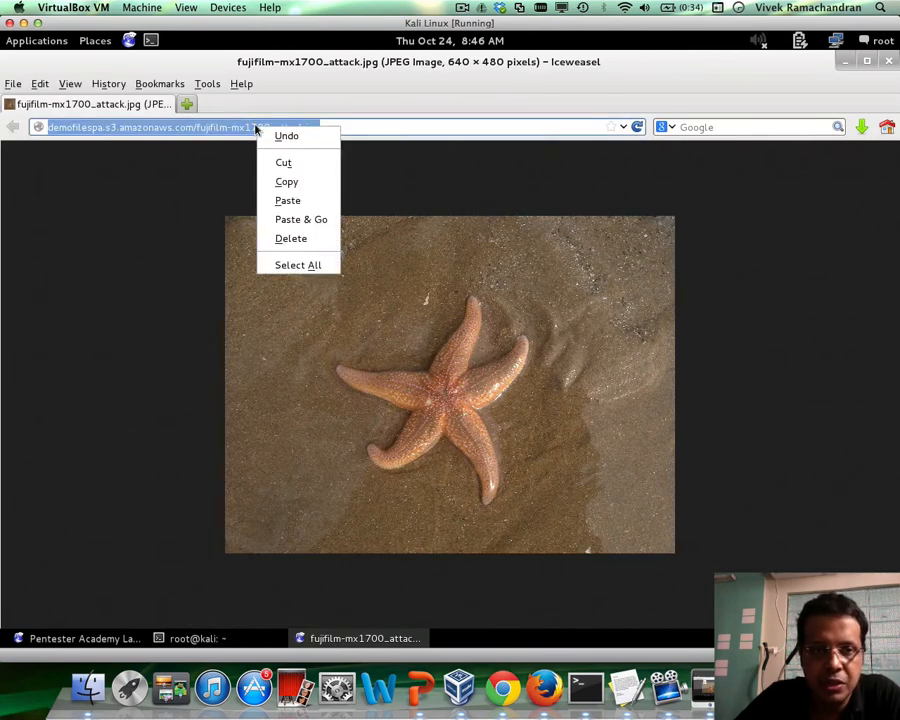
click(295, 183)
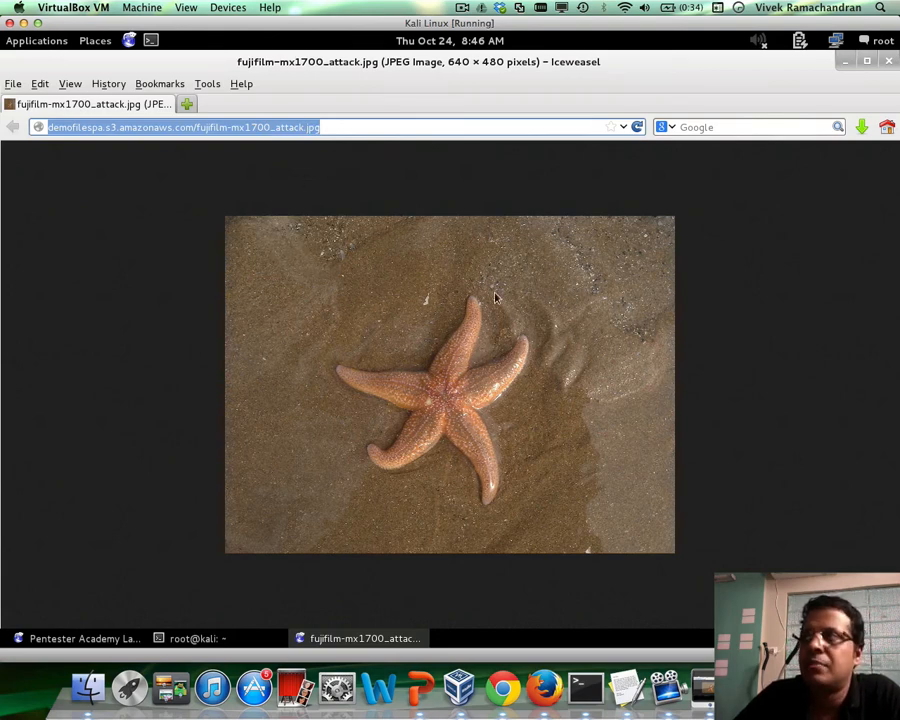
mouse_move(338, 278)
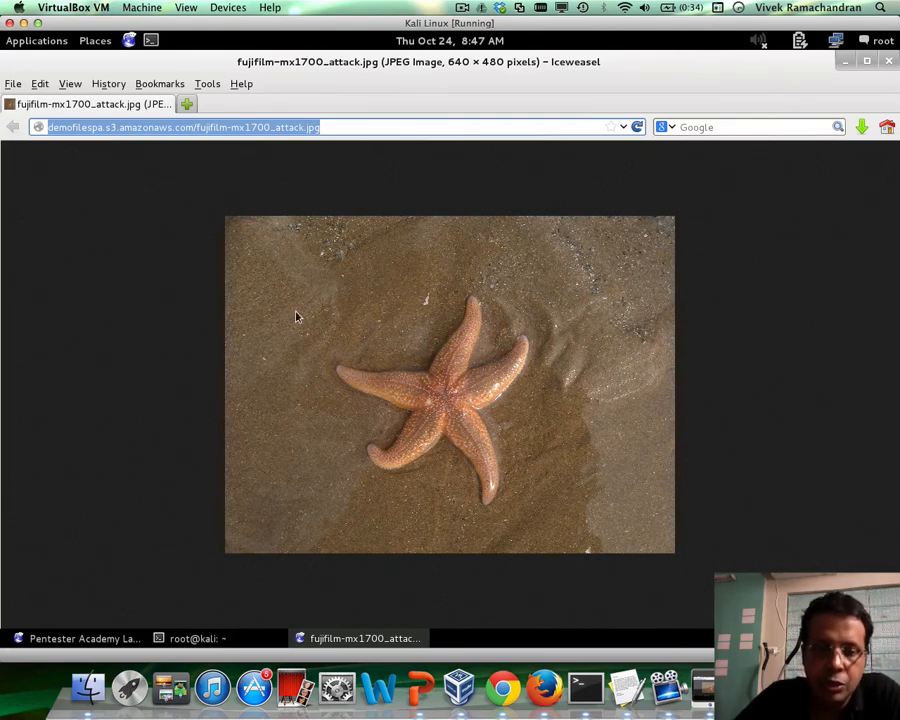
mouse_move(251, 373)
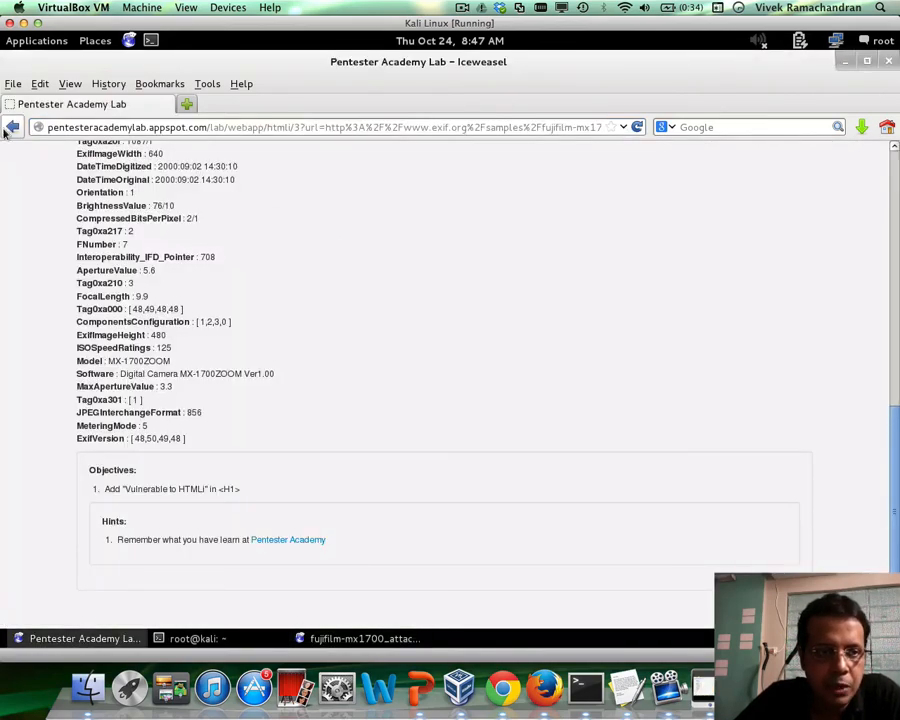
Step: Paste the hosted attack image address into Challenge 19 and fetch its metadata
click(14, 132)
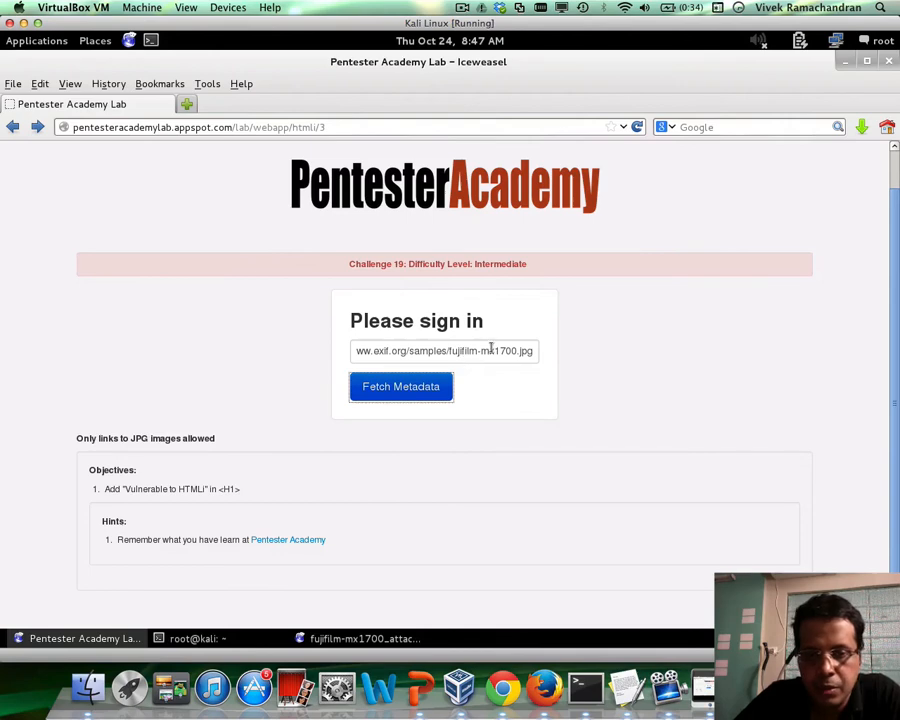
right_click(445, 351)
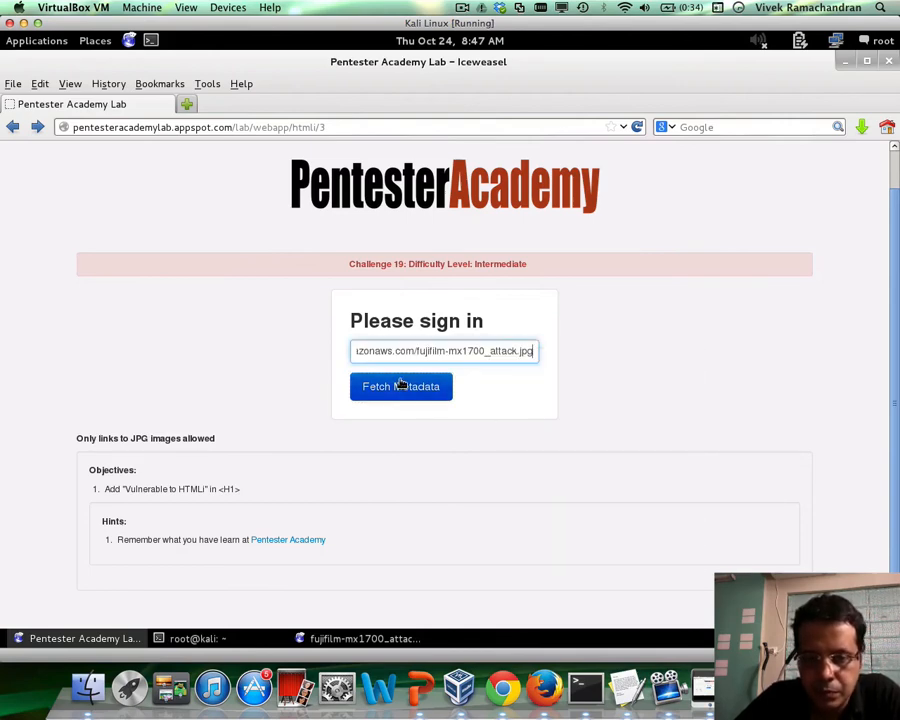
click(401, 386)
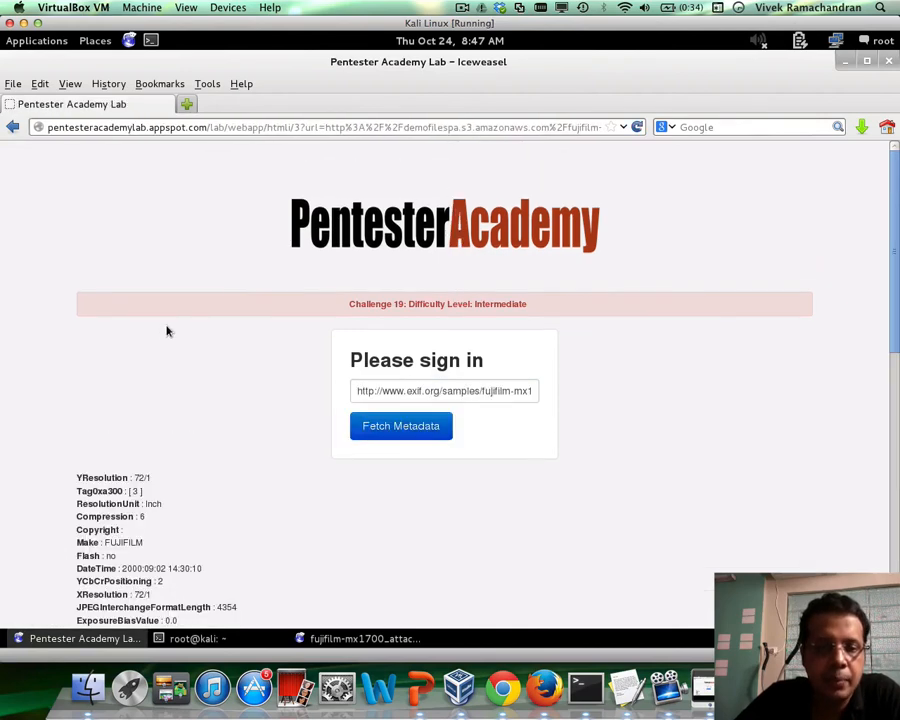
Step: Scroll down to the Software field showing the large 'Vulnerable to HTMLi' heading
scroll(down, 3)
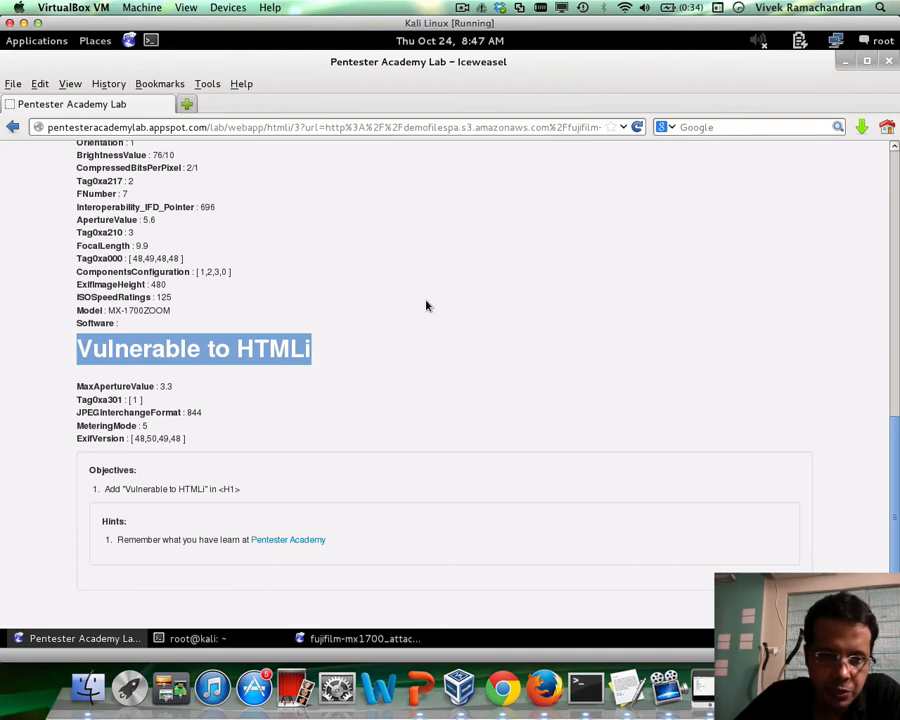
mouse_move(414, 680)
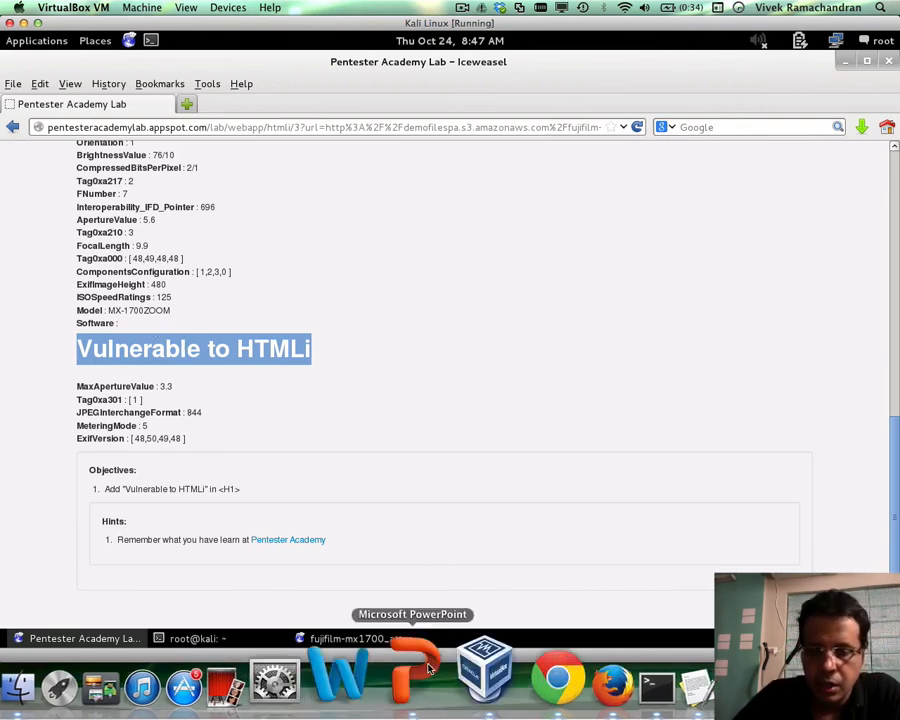